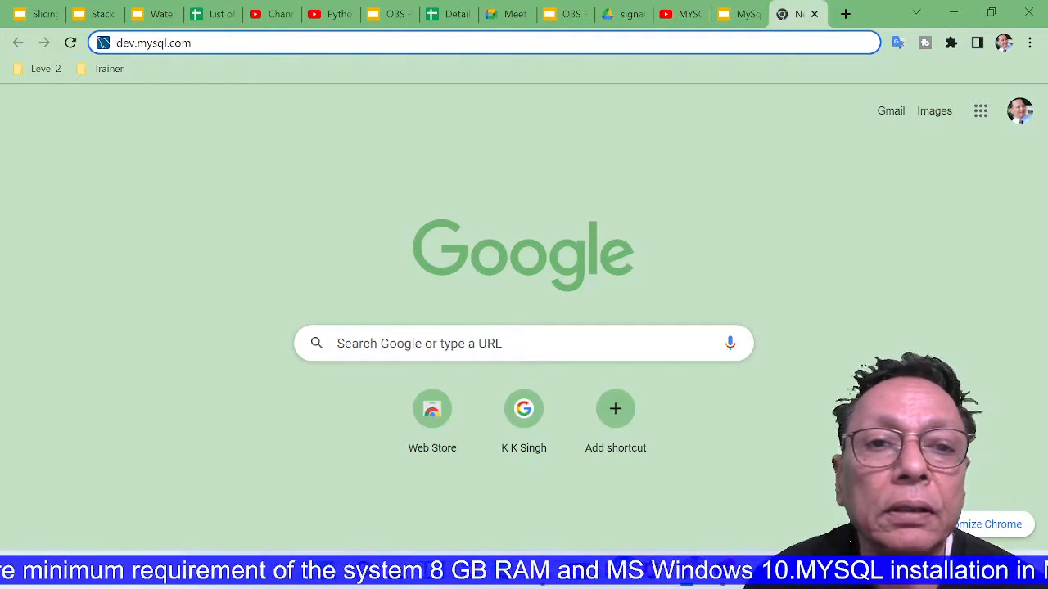
Go to the dev.mysql.com MySQL Developer Zone site from the address bar
key(Return)
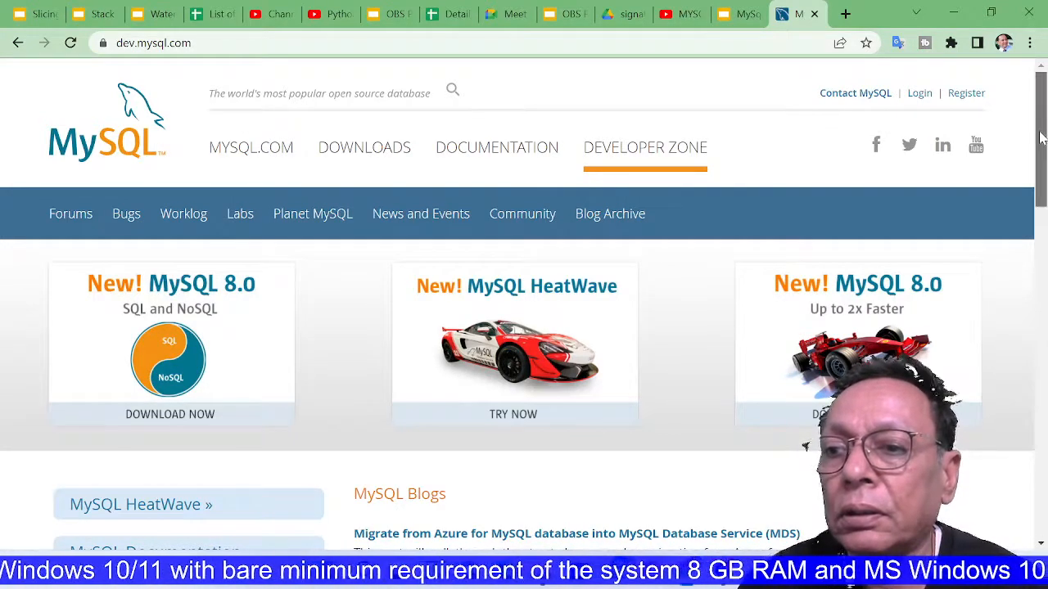
Reach the MySQL Community Server 8.0.28 downloads page from the developer site
scroll(down, 3)
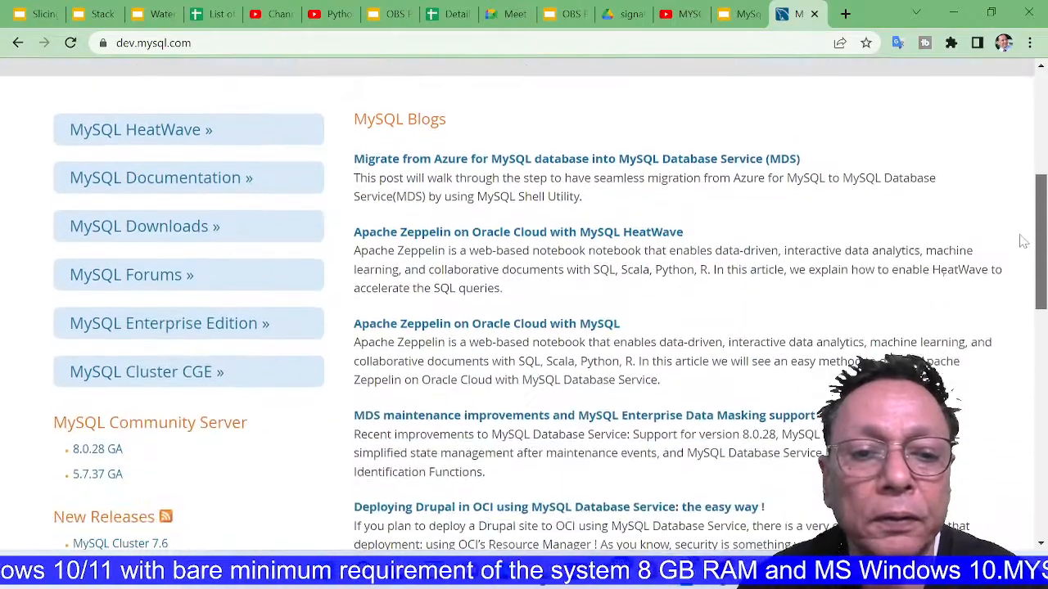
scroll(down, 3)
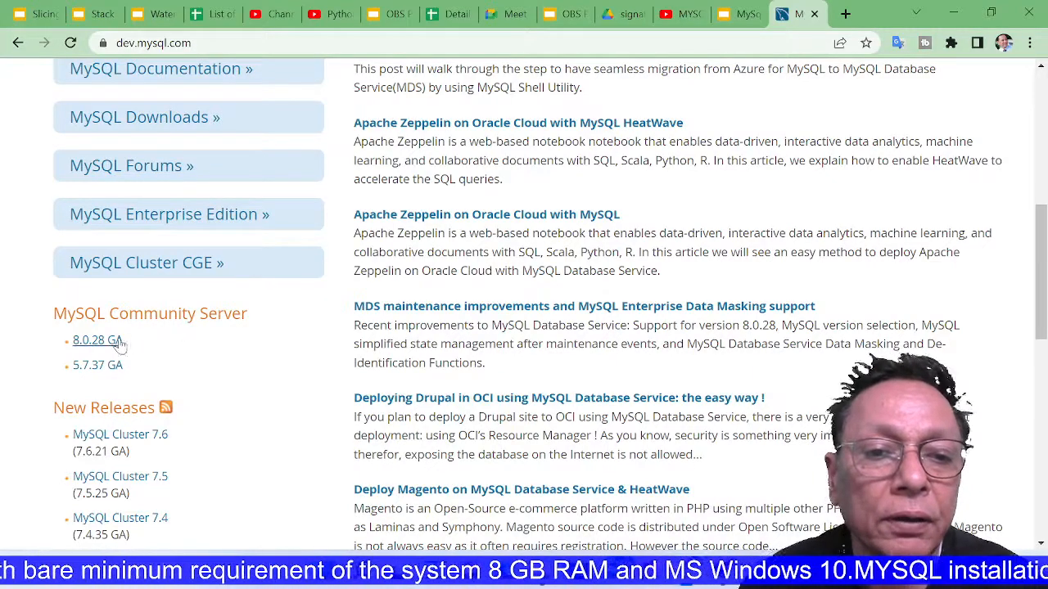
click(91, 339)
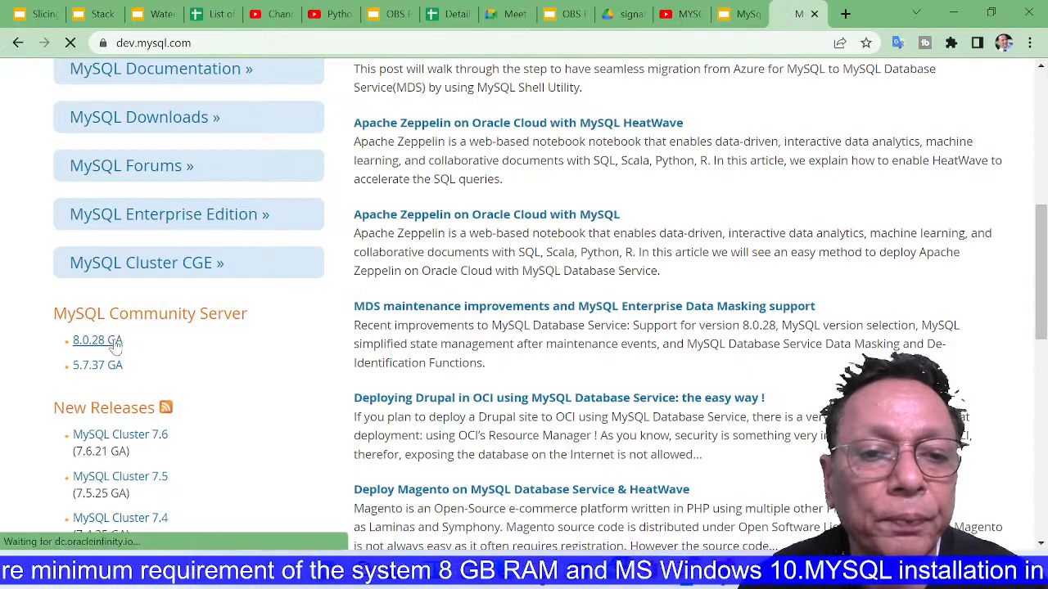
click(88, 339)
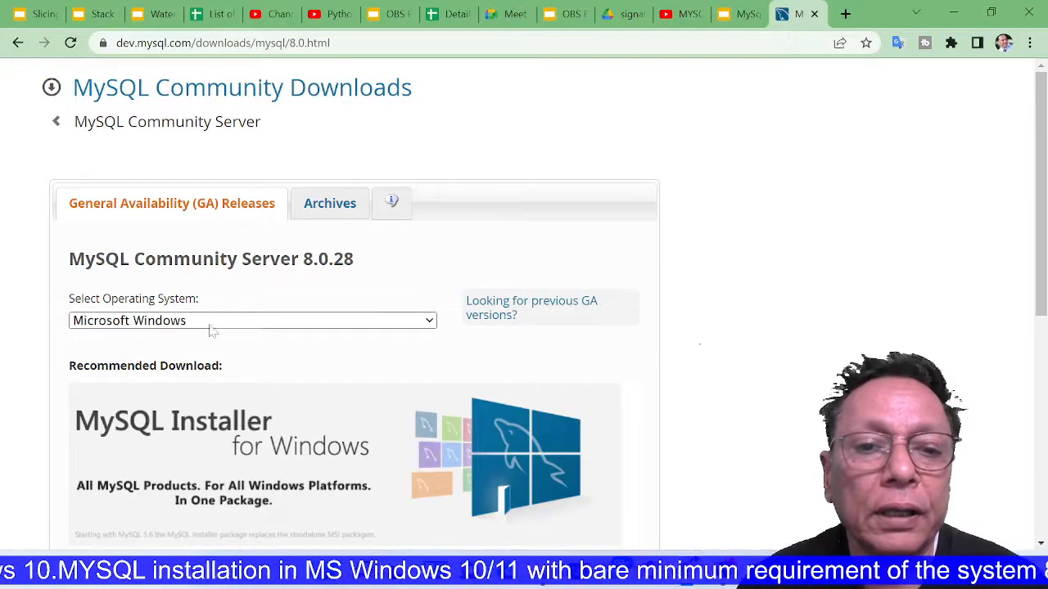
click(252, 319)
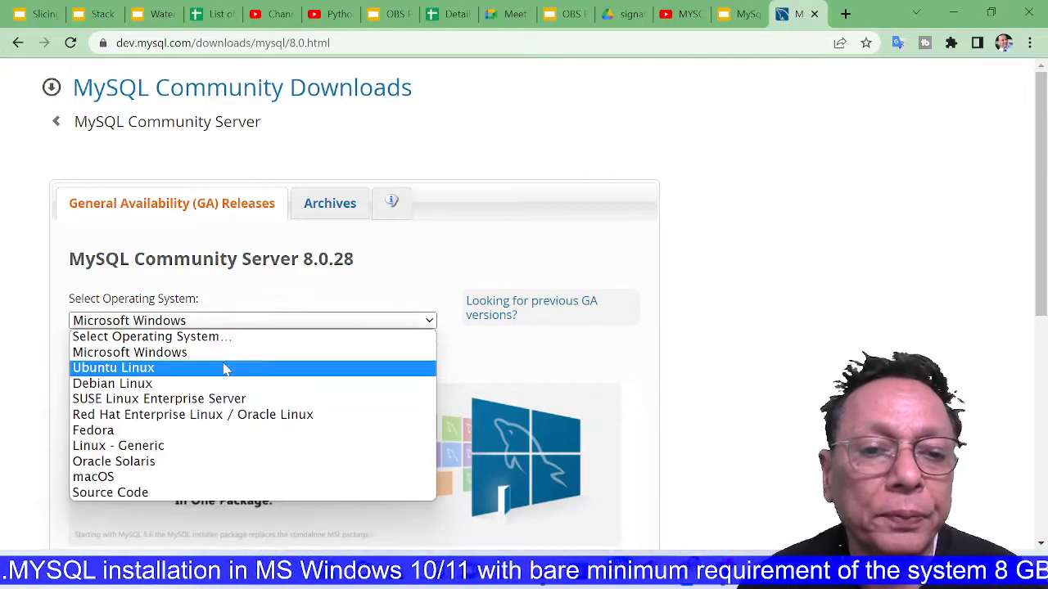
mouse_move(158, 399)
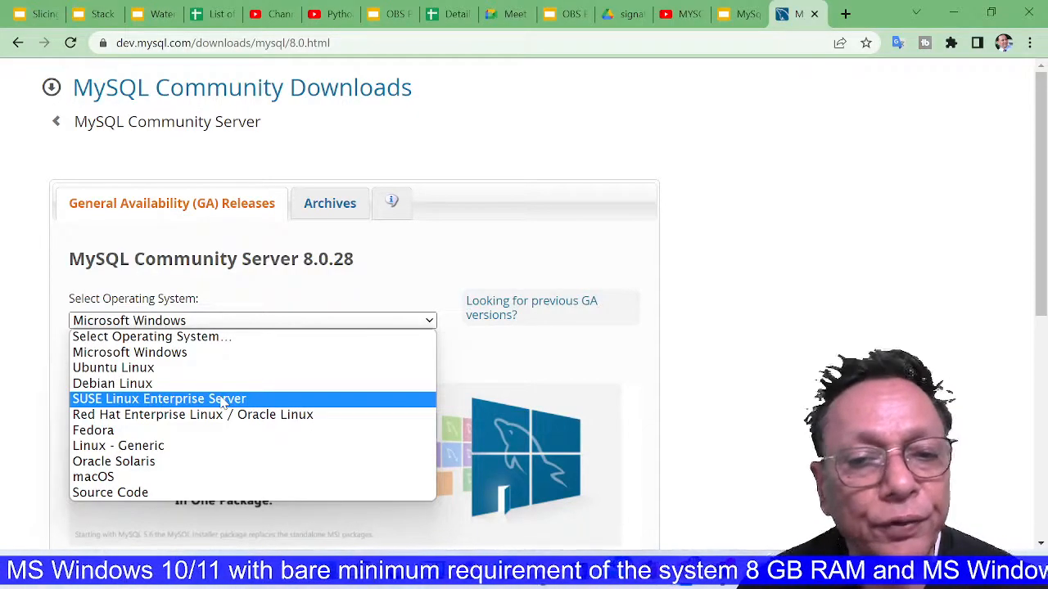
mouse_move(130, 352)
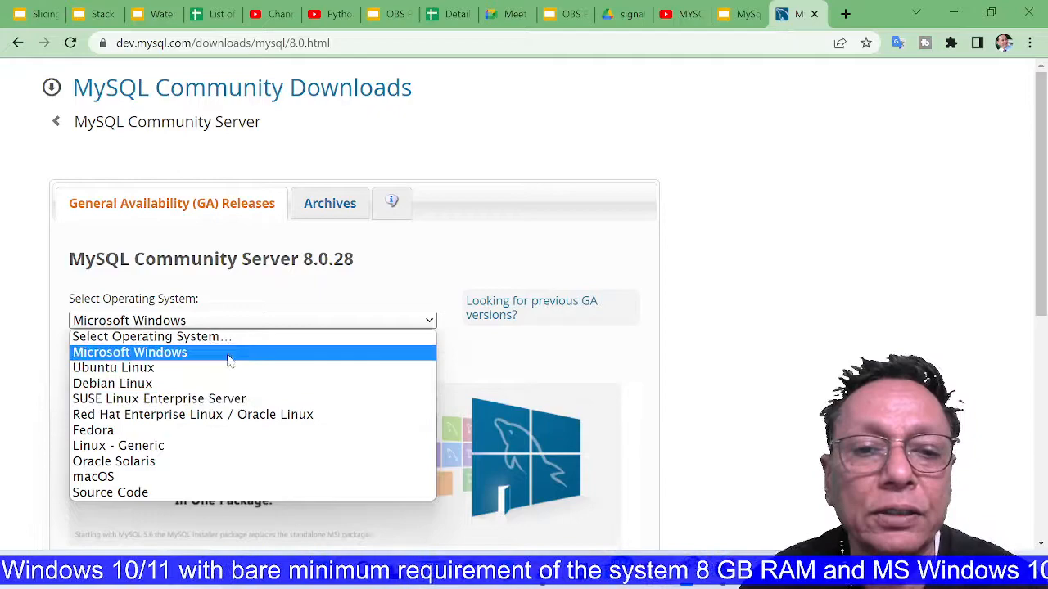
click(129, 352)
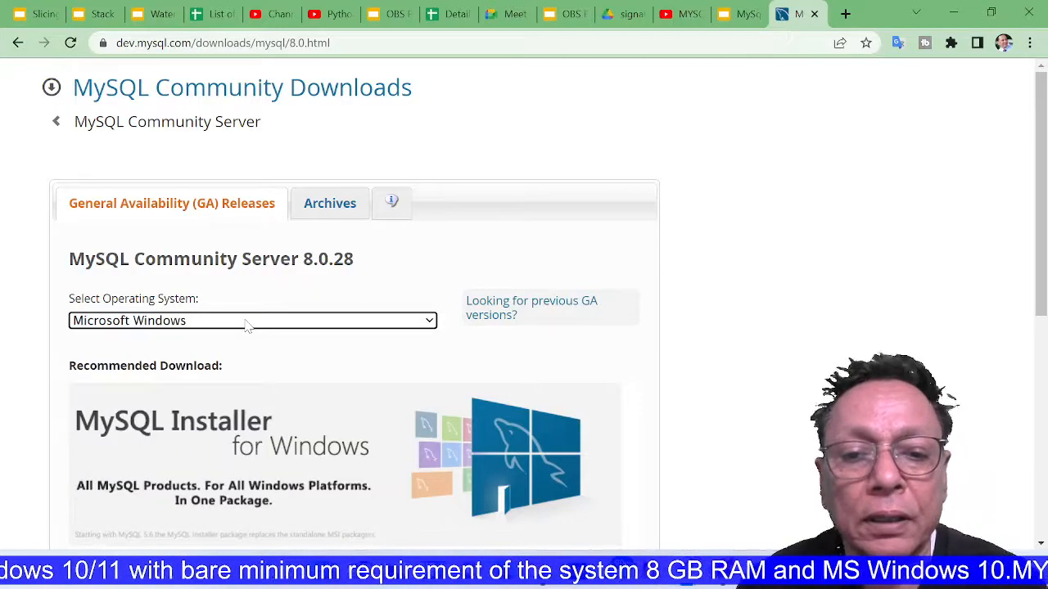
mouse_move(996, 251)
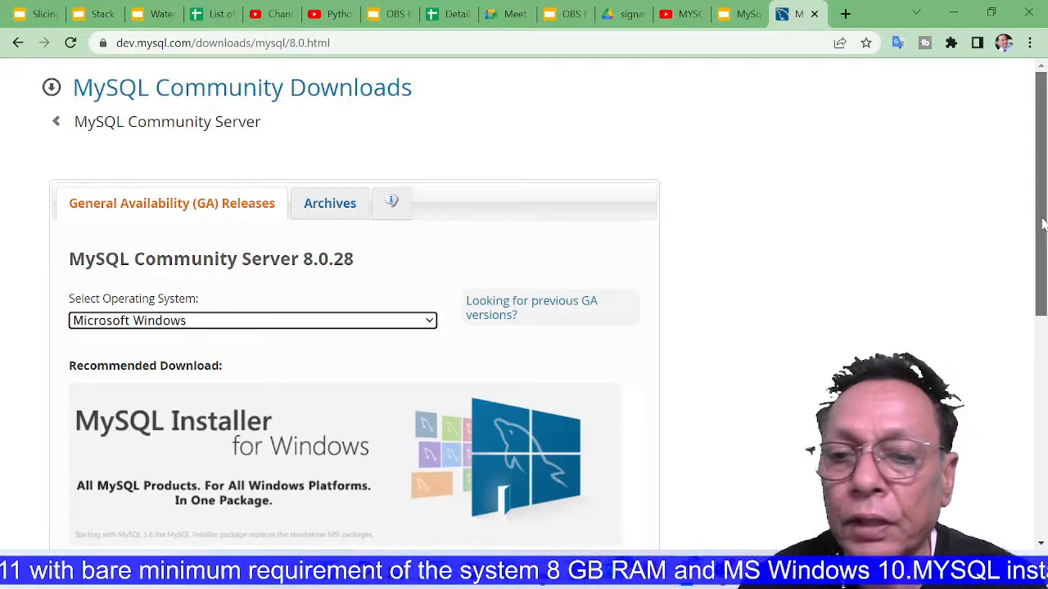
Scroll down to the MySQL Installer MSI download links for Windows
scroll(down, 3)
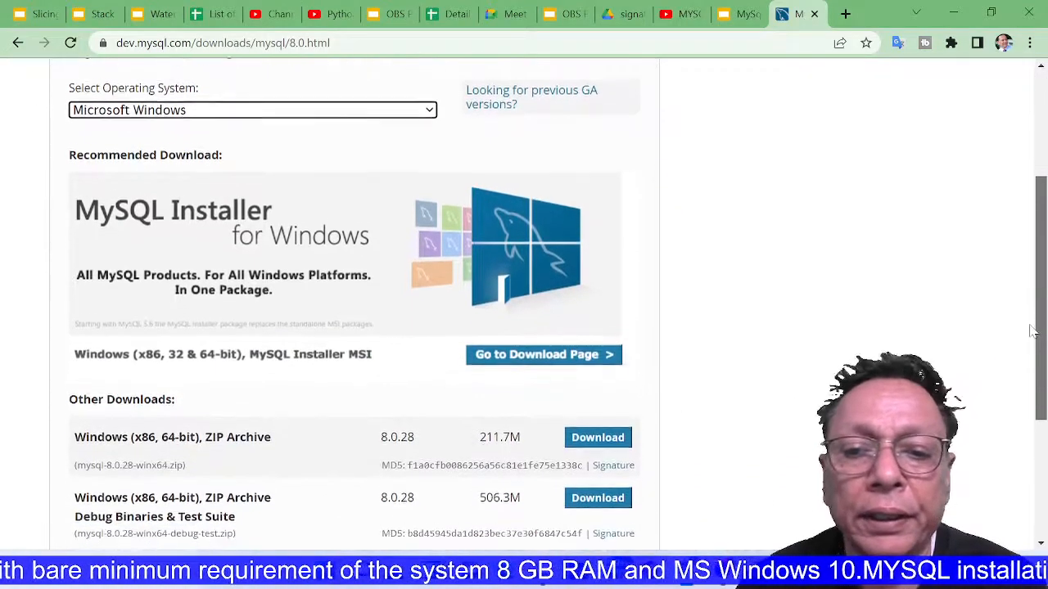
scroll(down, 3)
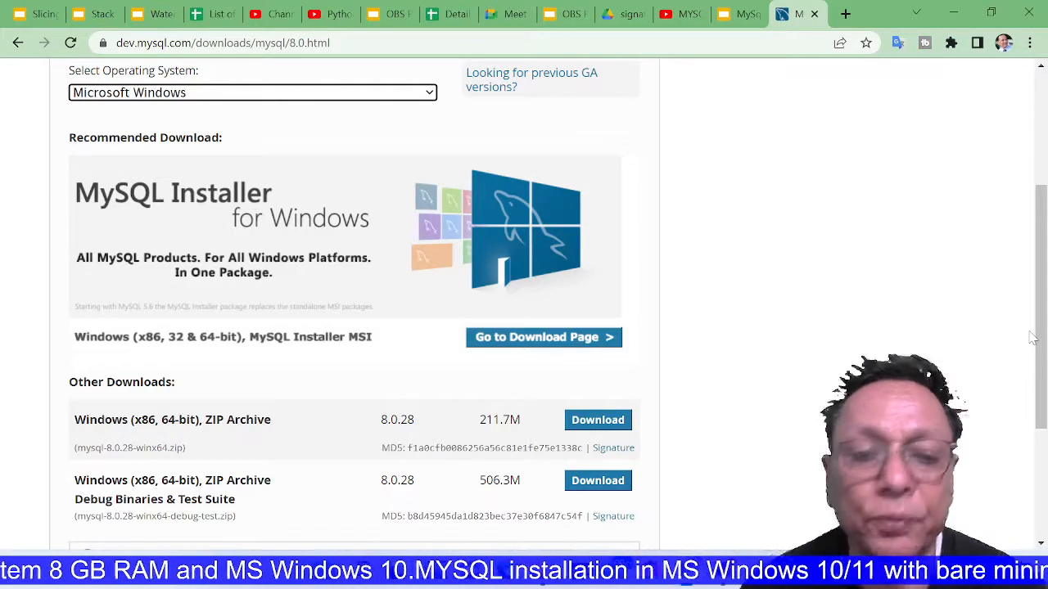
mouse_move(941, 318)
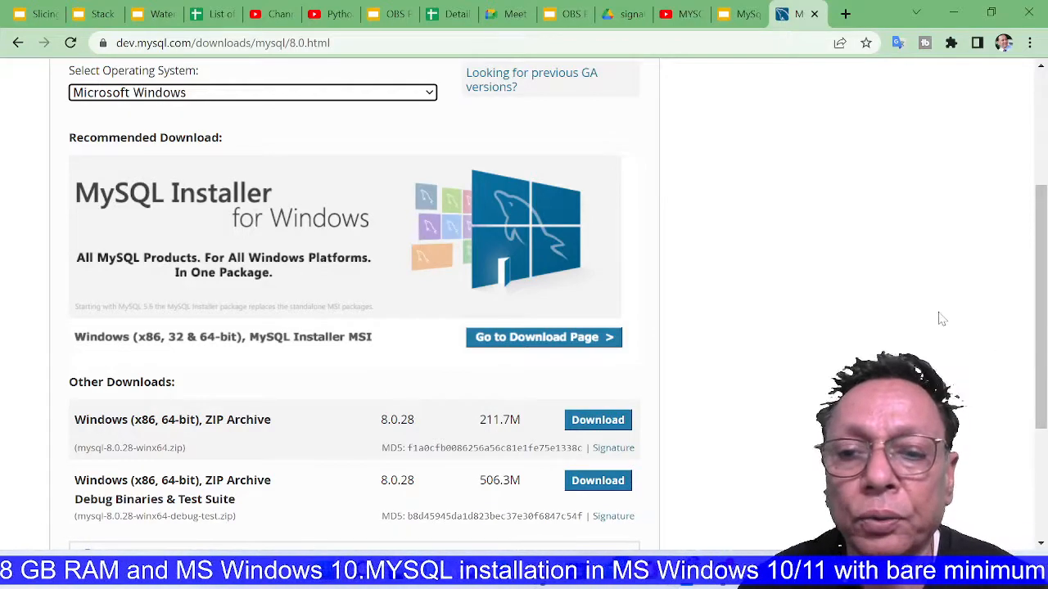
mouse_move(603, 342)
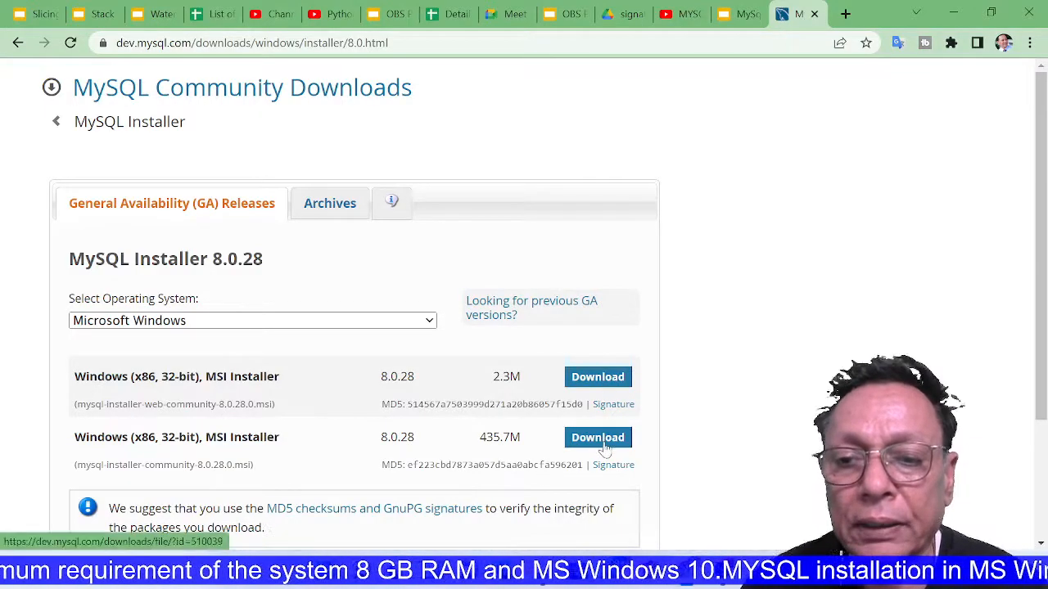
Start downloading the full 435.7M Windows MSI installer
click(598, 437)
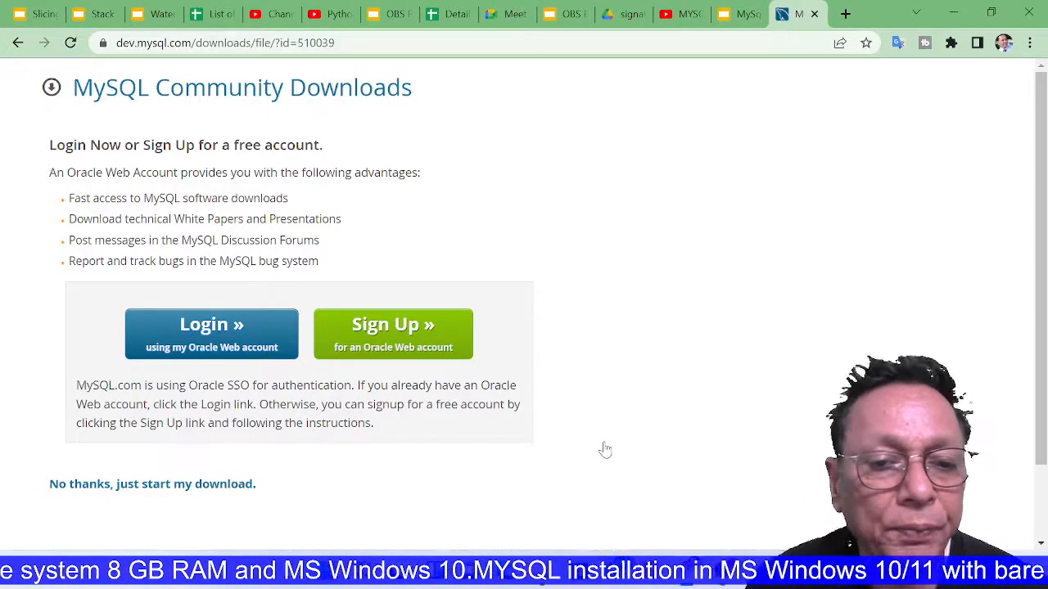
mouse_move(152, 485)
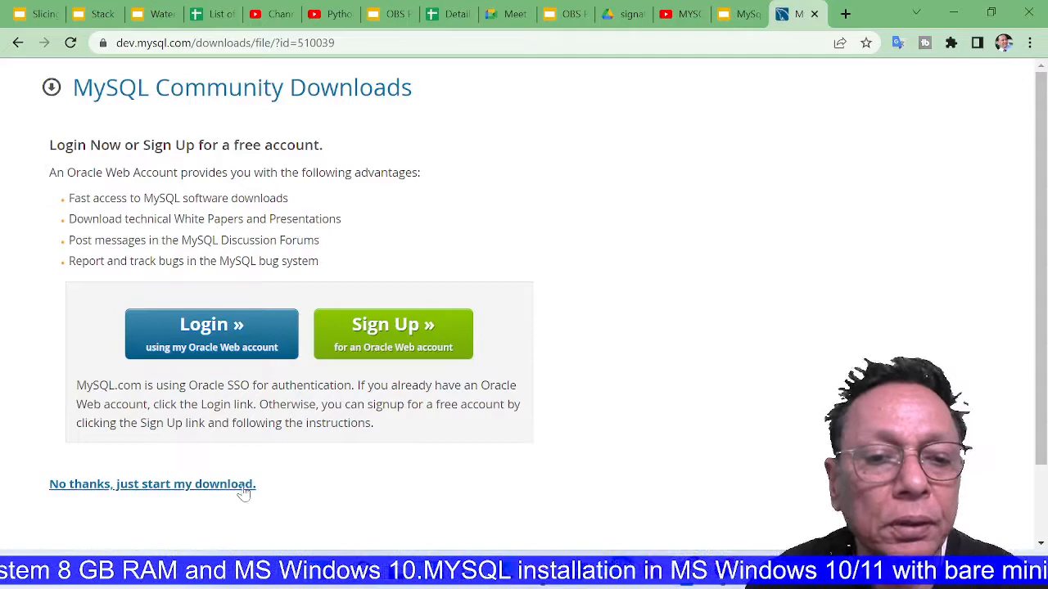
mouse_move(196, 485)
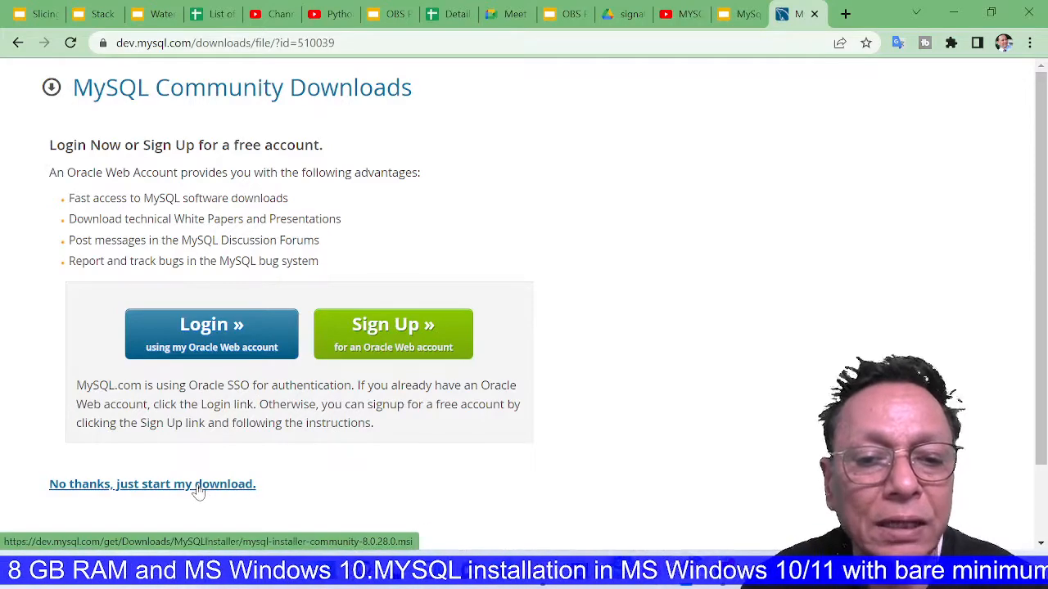
Skip the Oracle login with 'No thanks, just start my download' to get the MSI file
click(152, 485)
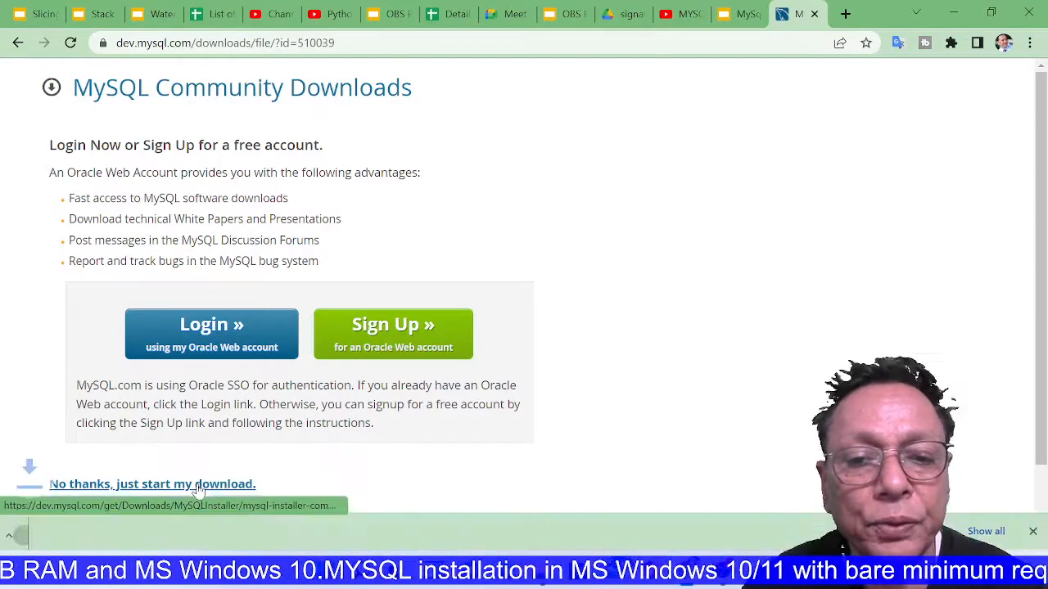
click(152, 484)
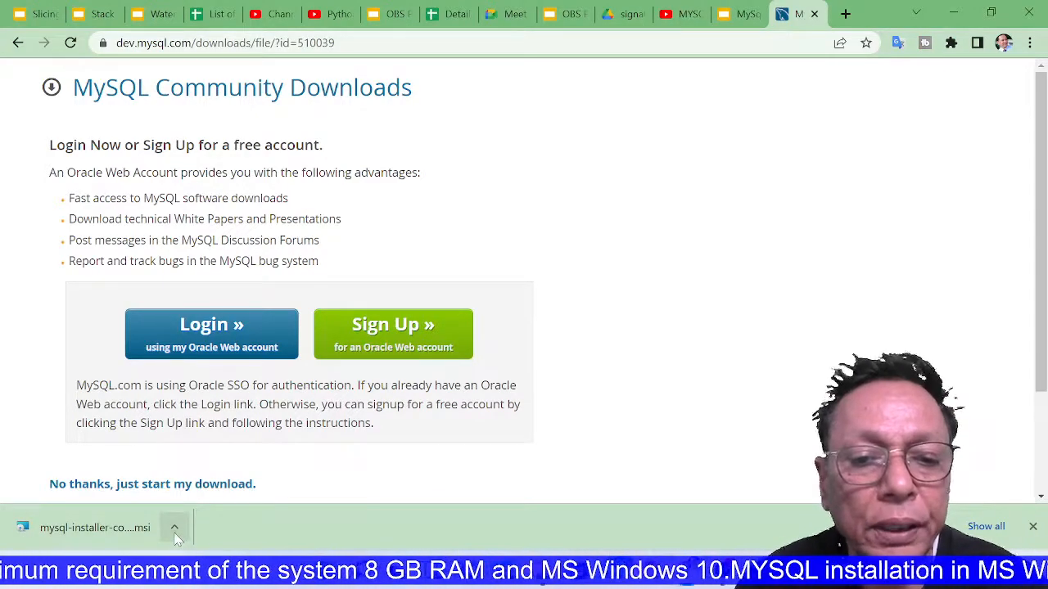
Launch the downloaded installer and choose the 'Server only' setup type
click(174, 527)
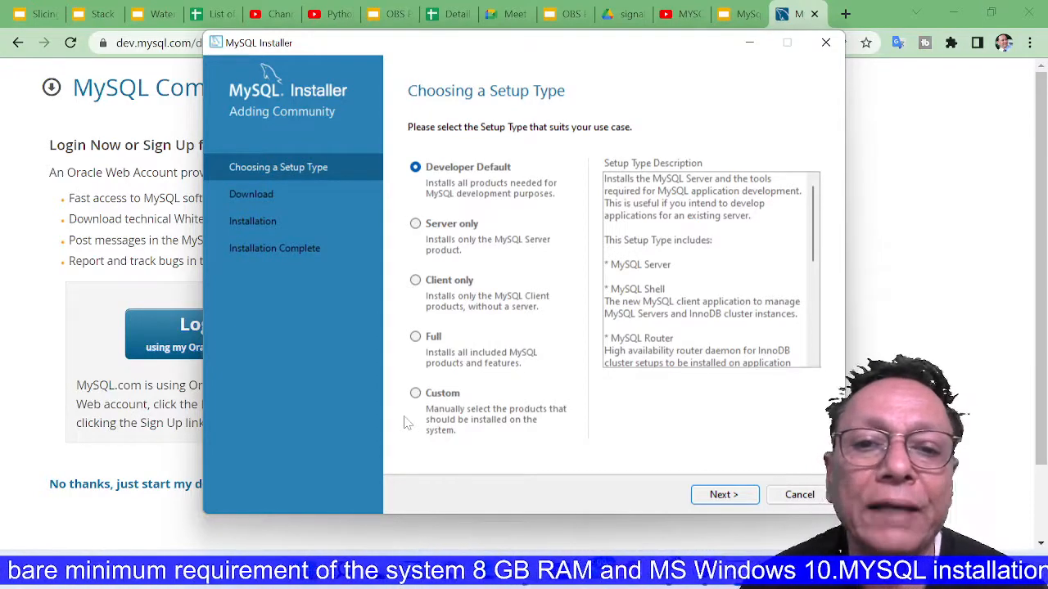
mouse_move(320, 389)
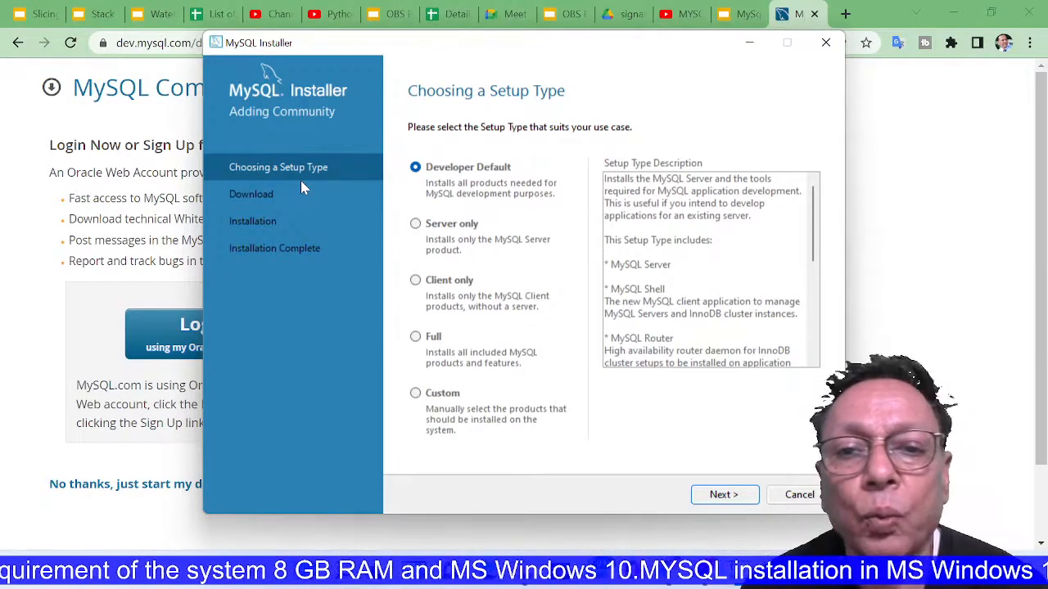
mouse_move(331, 200)
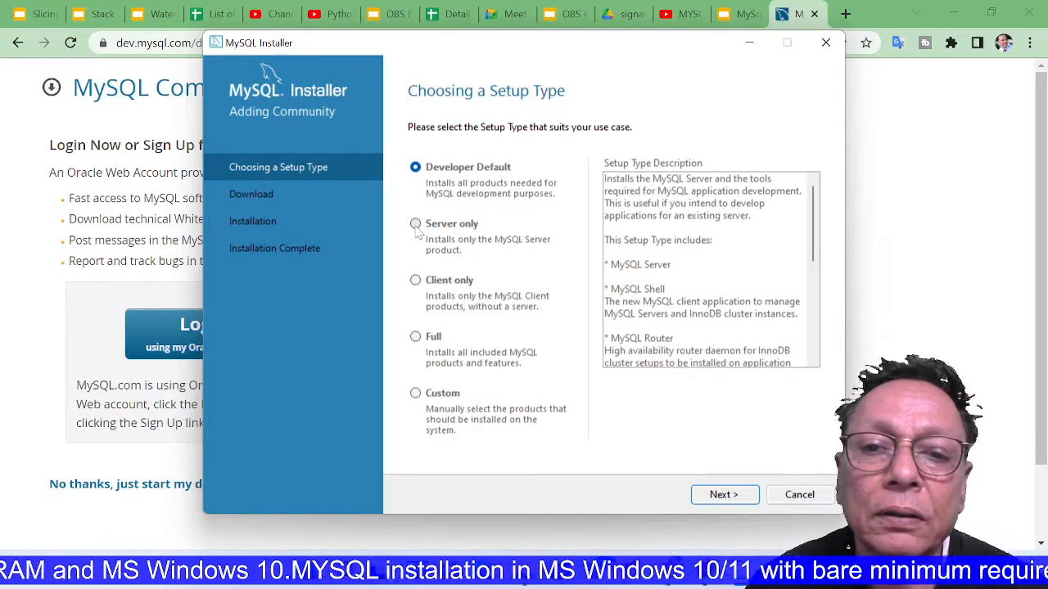
click(416, 223)
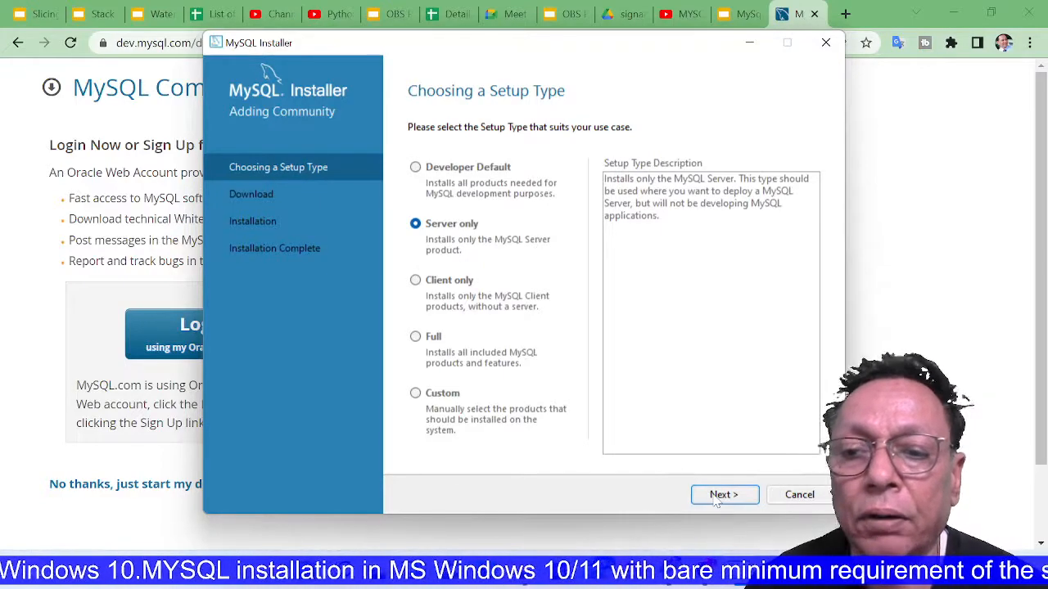
click(724, 494)
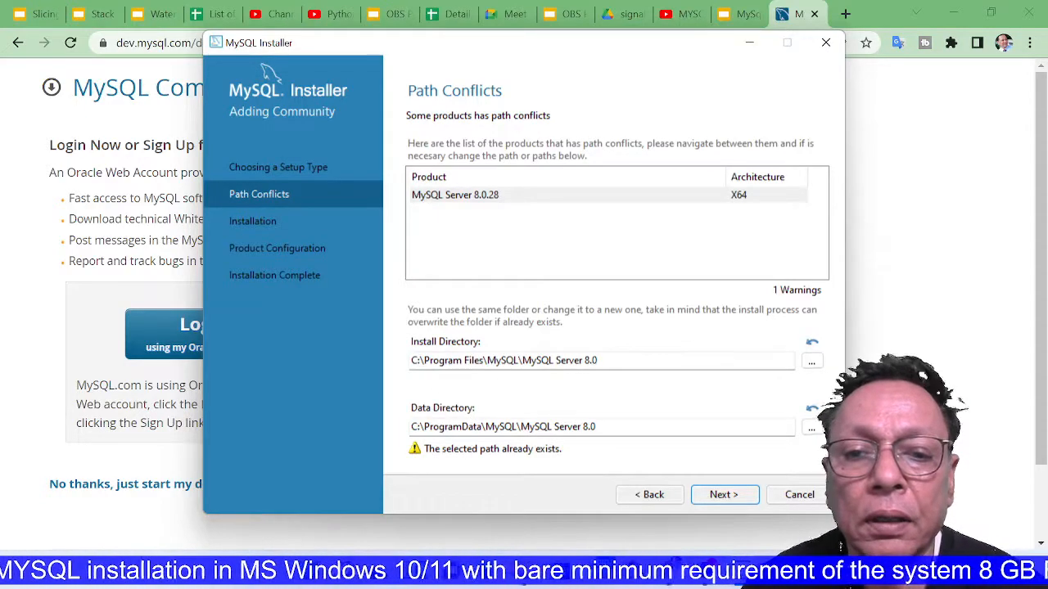
Move the install and data directories from C: to D: and accept the path warning
click(603, 361)
text(D)
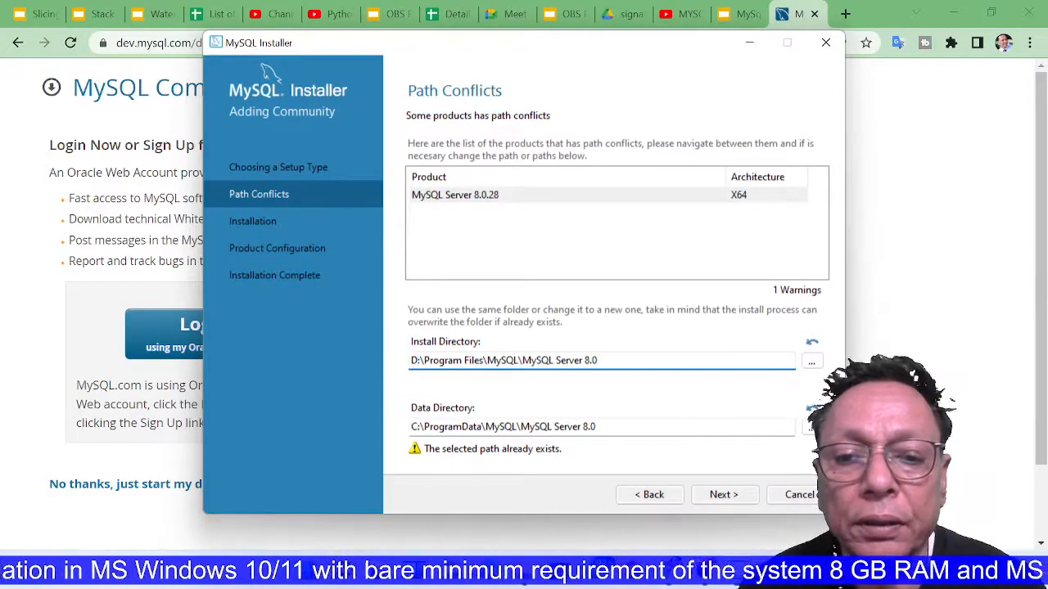
click(573, 426)
text(D)
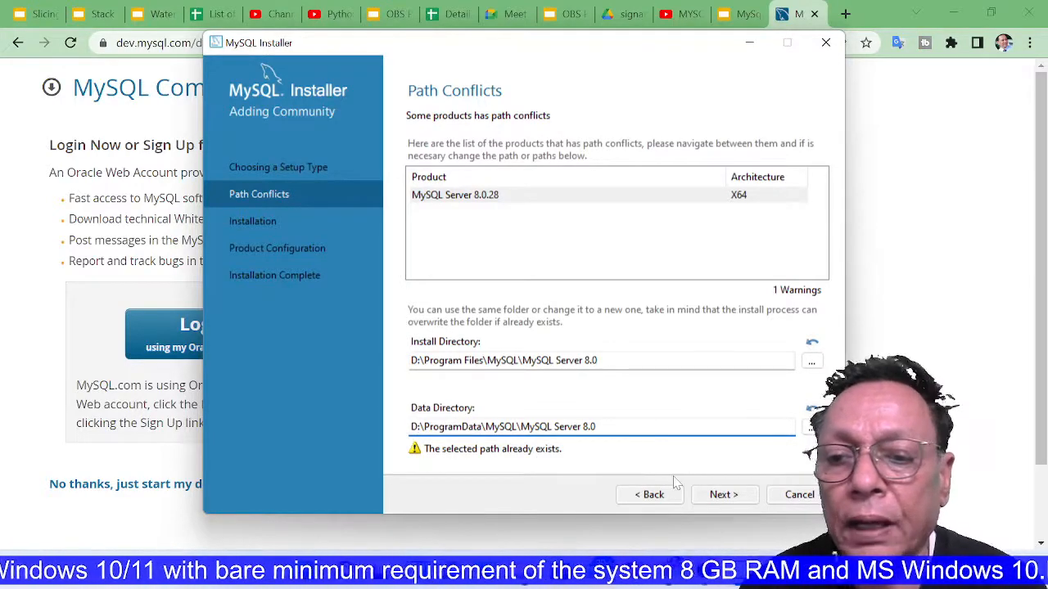
click(723, 494)
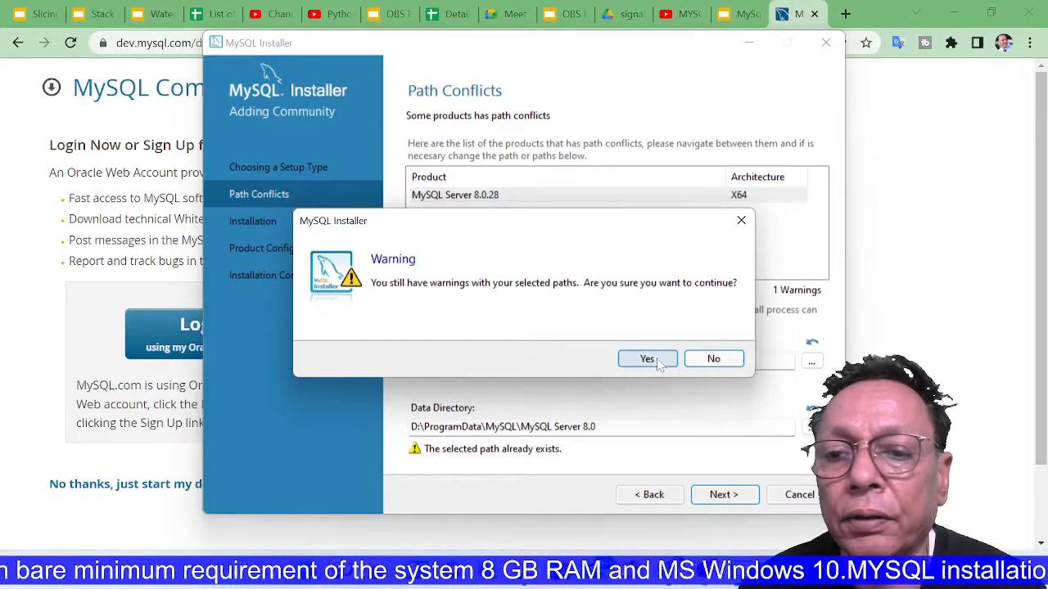
click(647, 358)
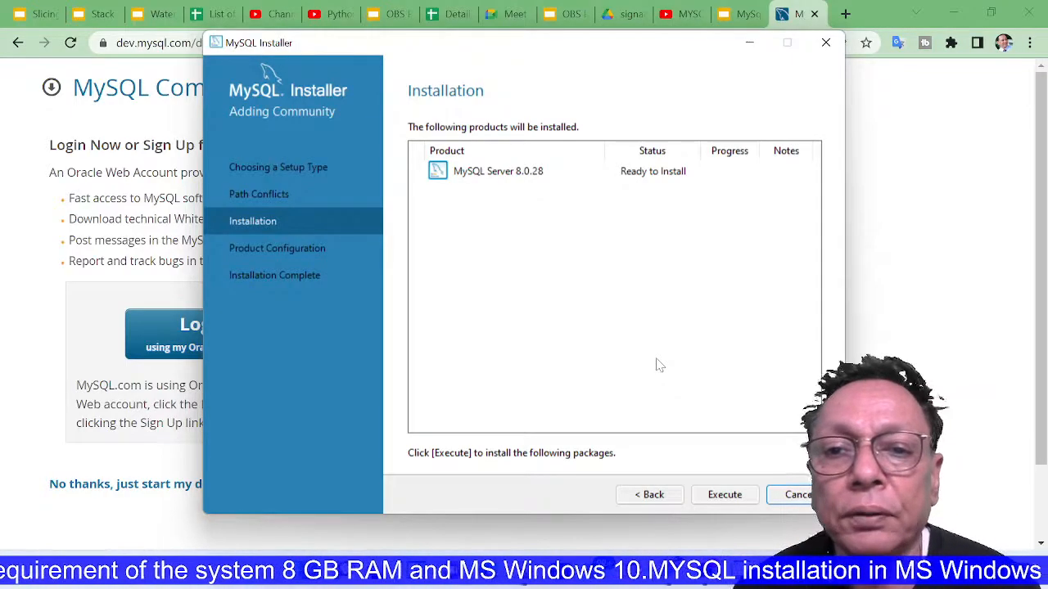
mouse_move(671, 428)
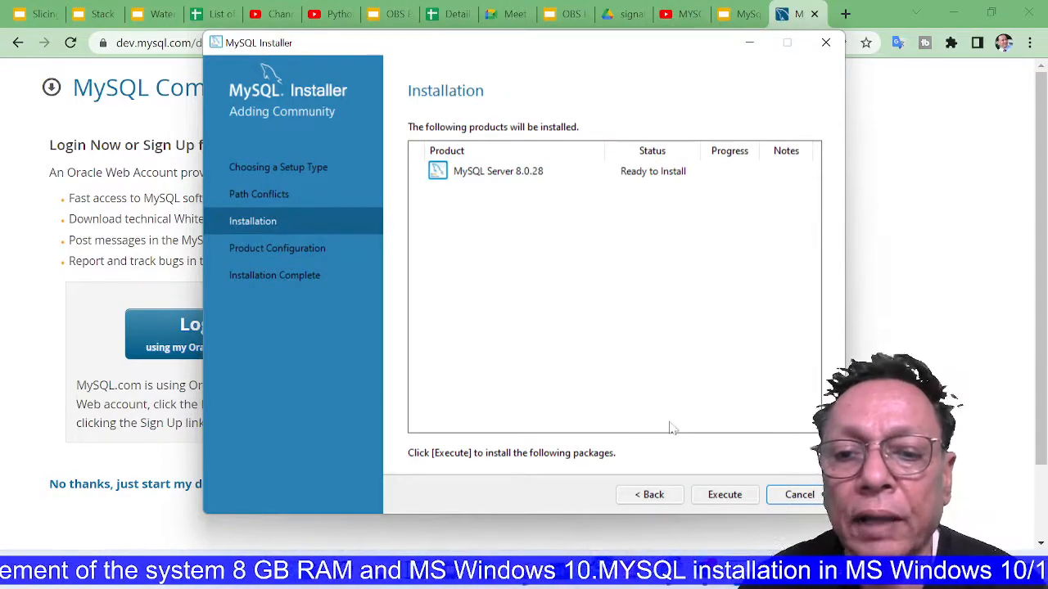
Execute the MySQL Server 8.0.28 installation and proceed to product configuration
click(723, 494)
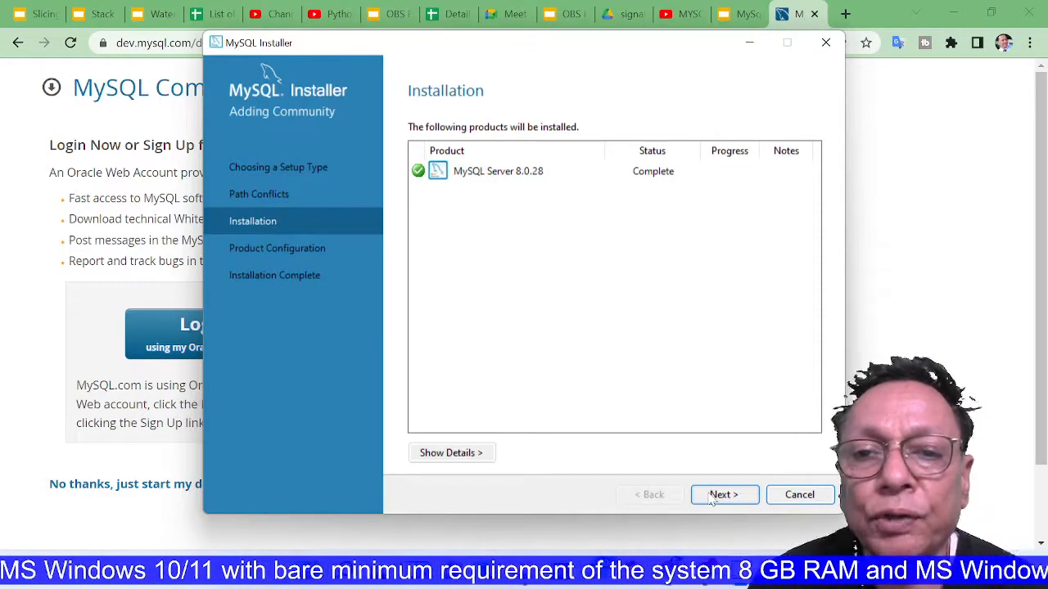
click(724, 494)
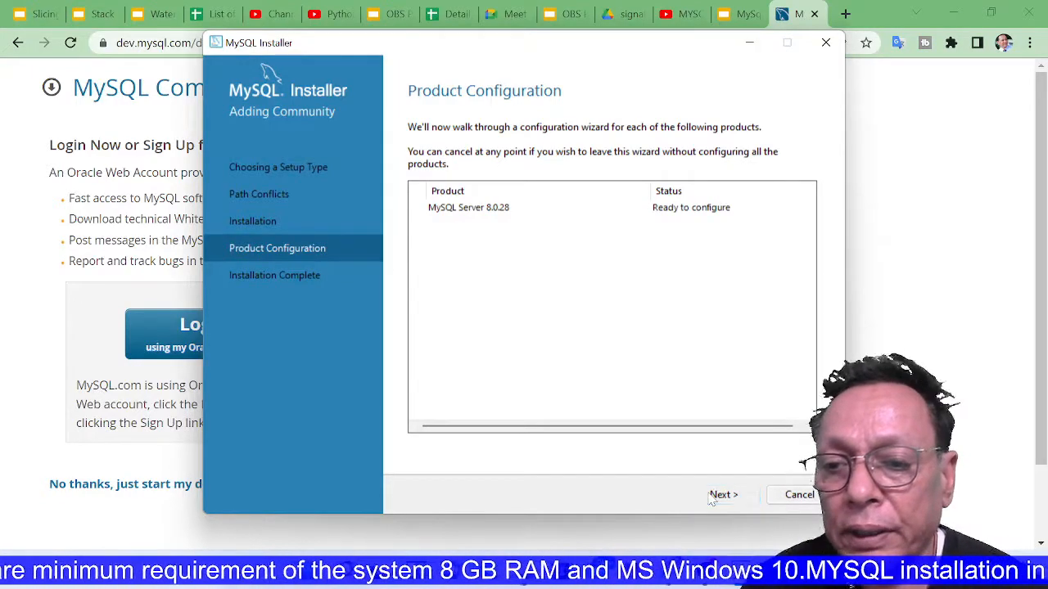
Keep Development Computer as config type with port 3306 and continue to authentication
click(723, 494)
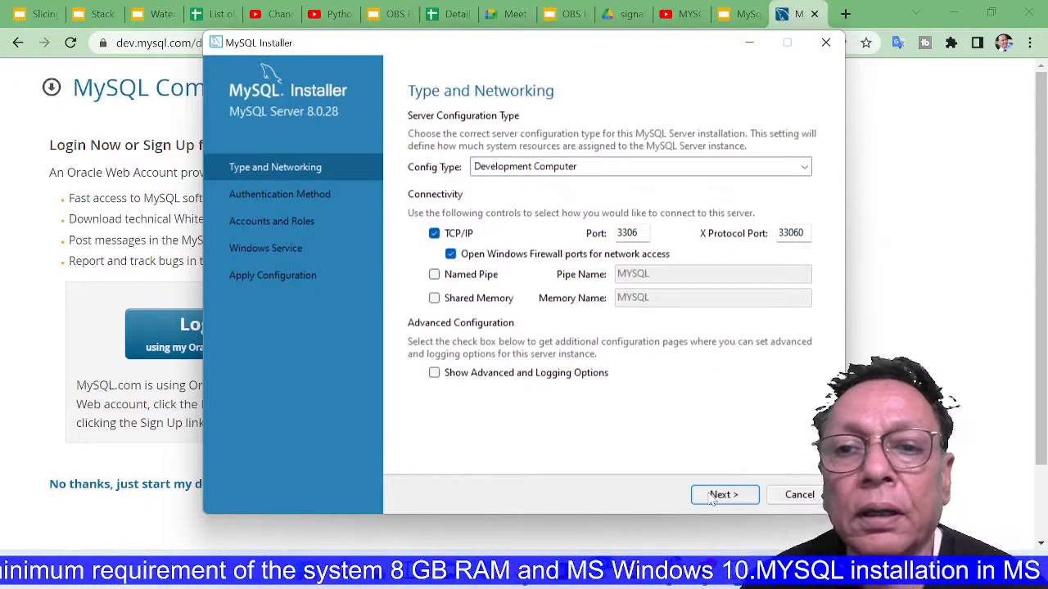
mouse_move(675, 419)
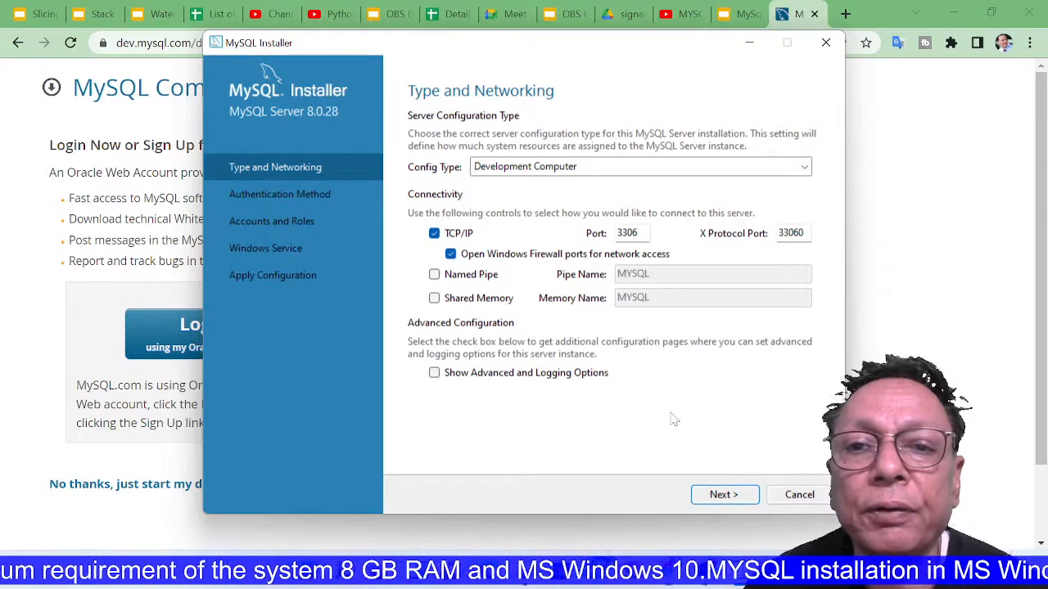
mouse_move(589, 226)
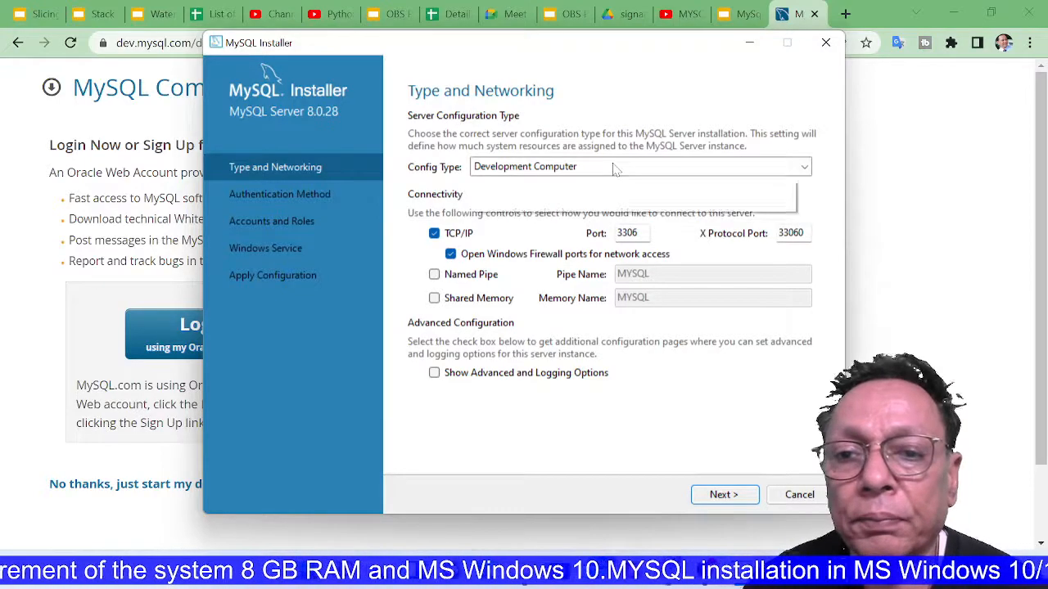
click(802, 167)
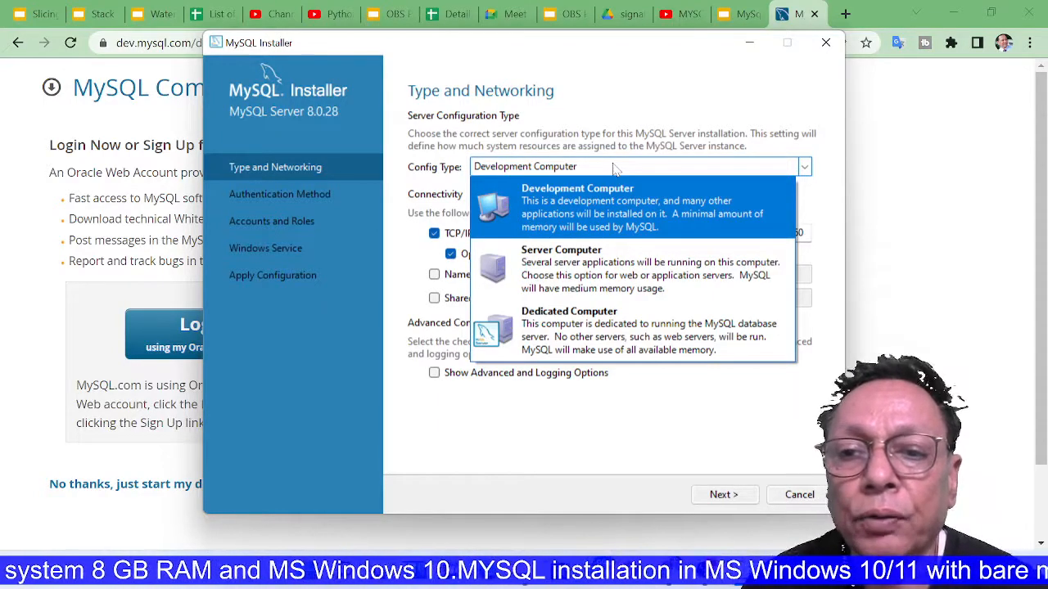
mouse_move(609, 204)
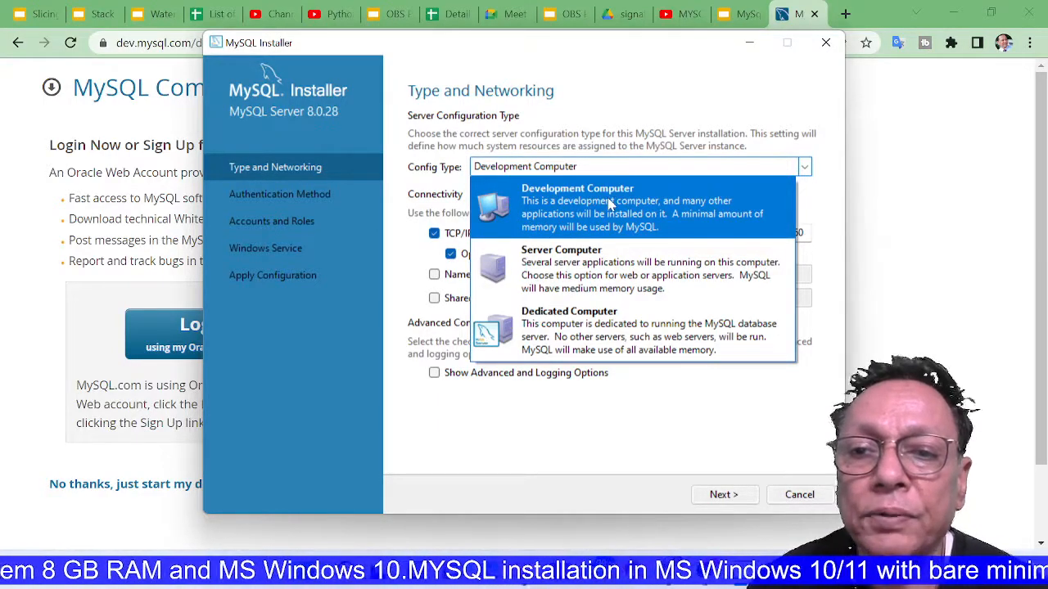
click(576, 189)
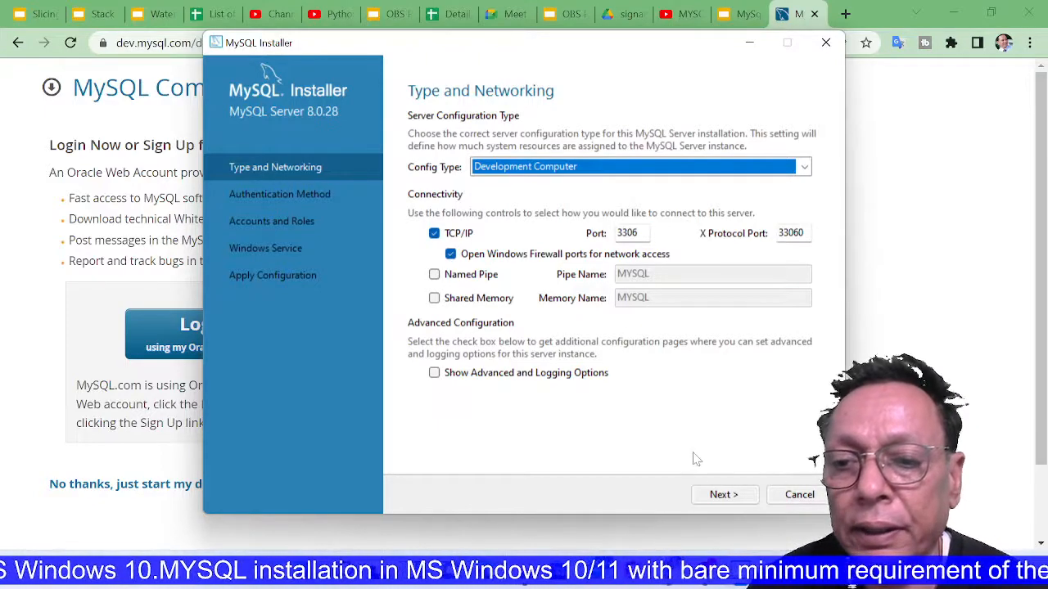
click(724, 495)
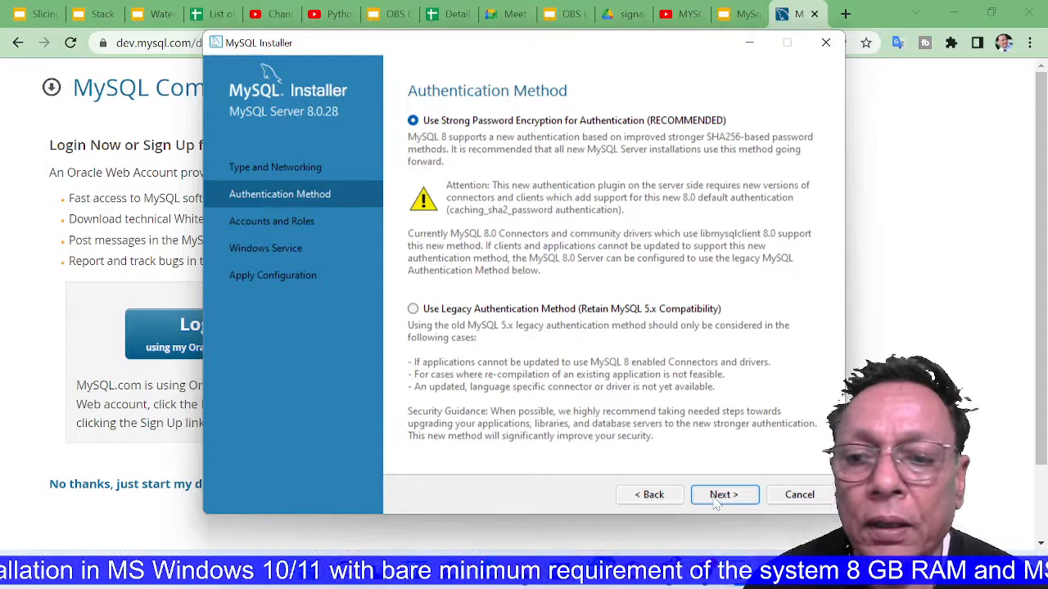
Keep 'Use Strong Password Encryption' and continue to Accounts and Roles
click(723, 495)
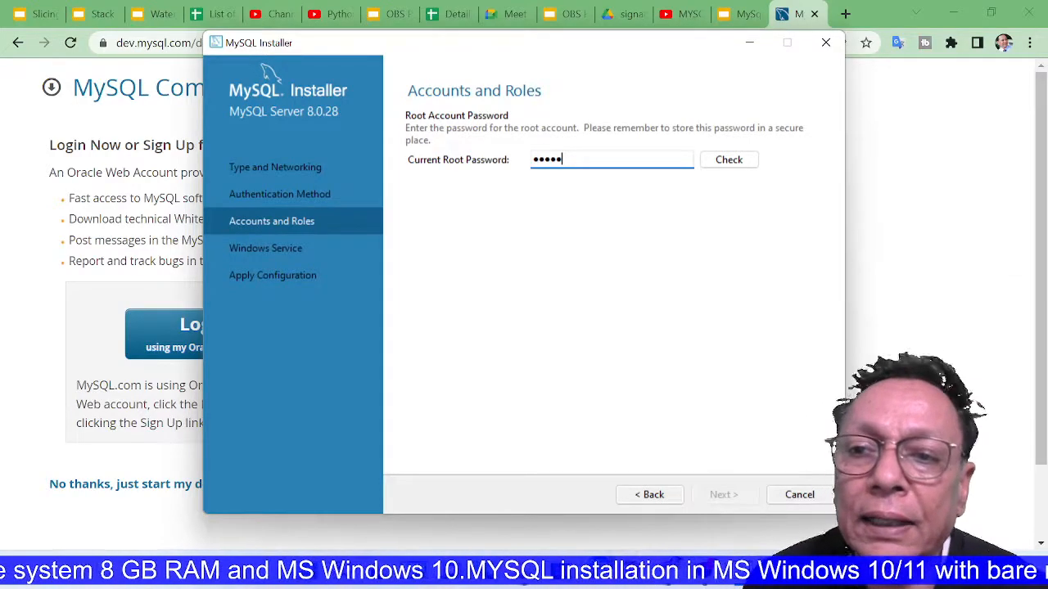
mouse_move(776, 455)
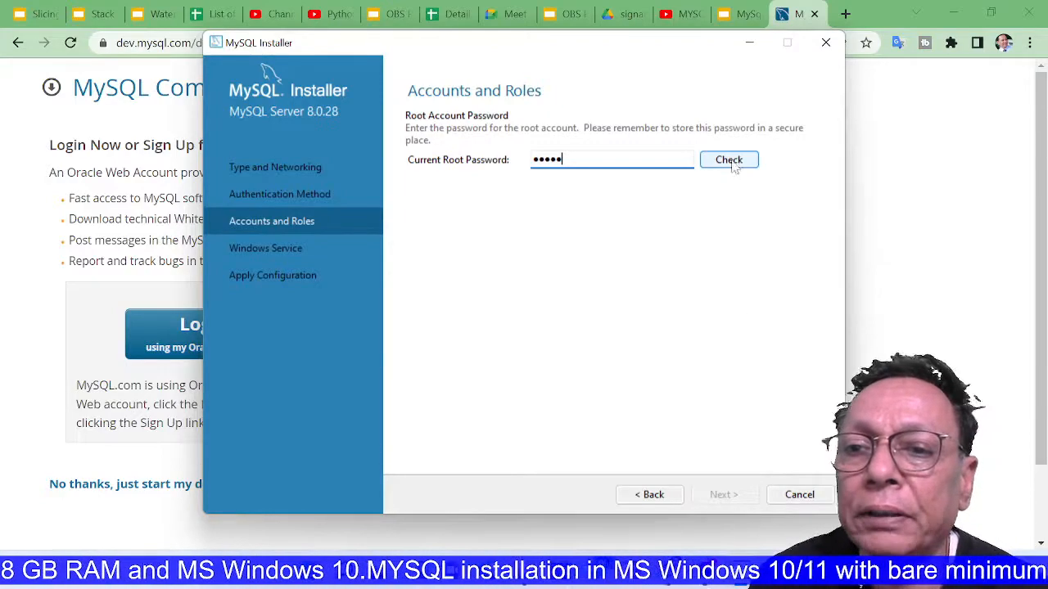
Verify the root password until the green check appears, then continue to the Windows Service step
click(726, 159)
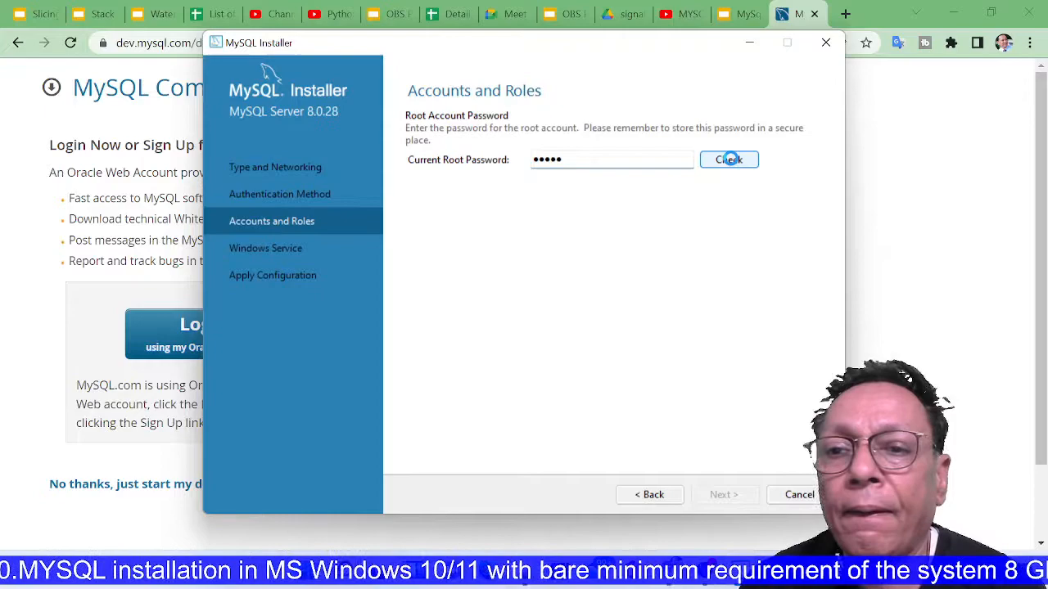
click(727, 159)
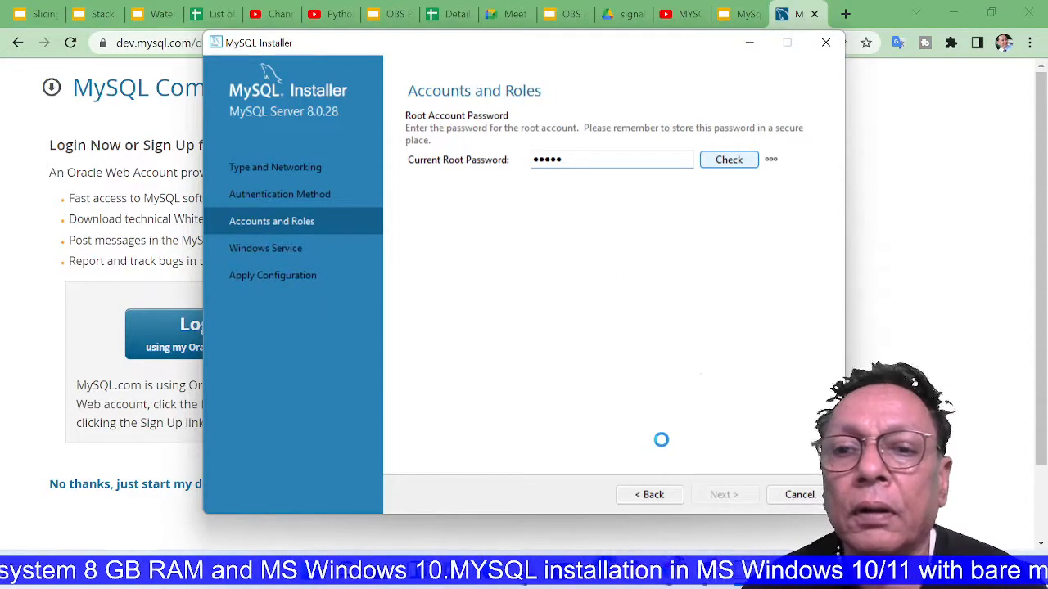
click(727, 159)
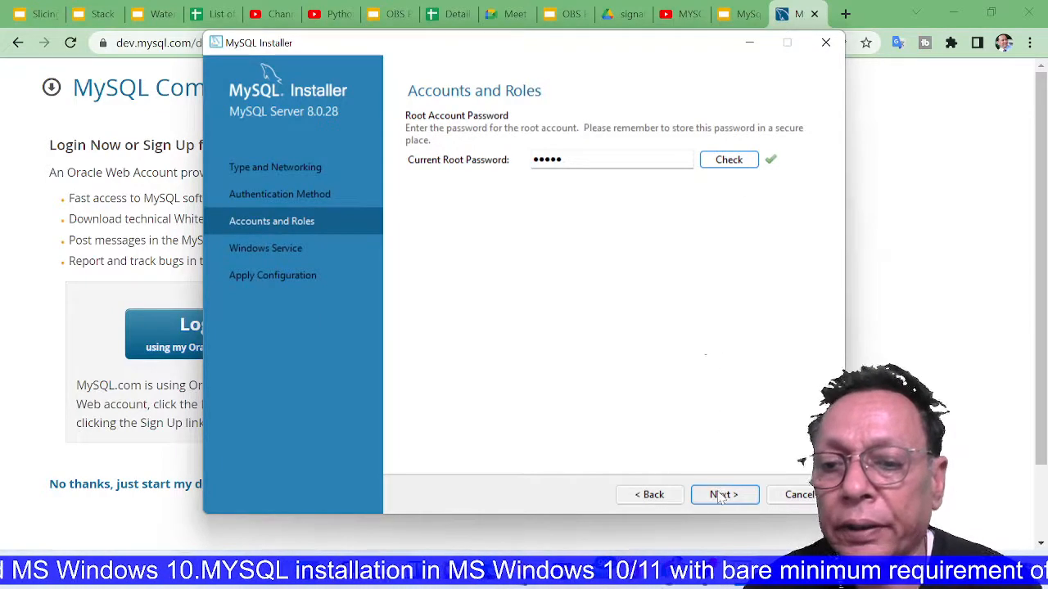
click(724, 494)
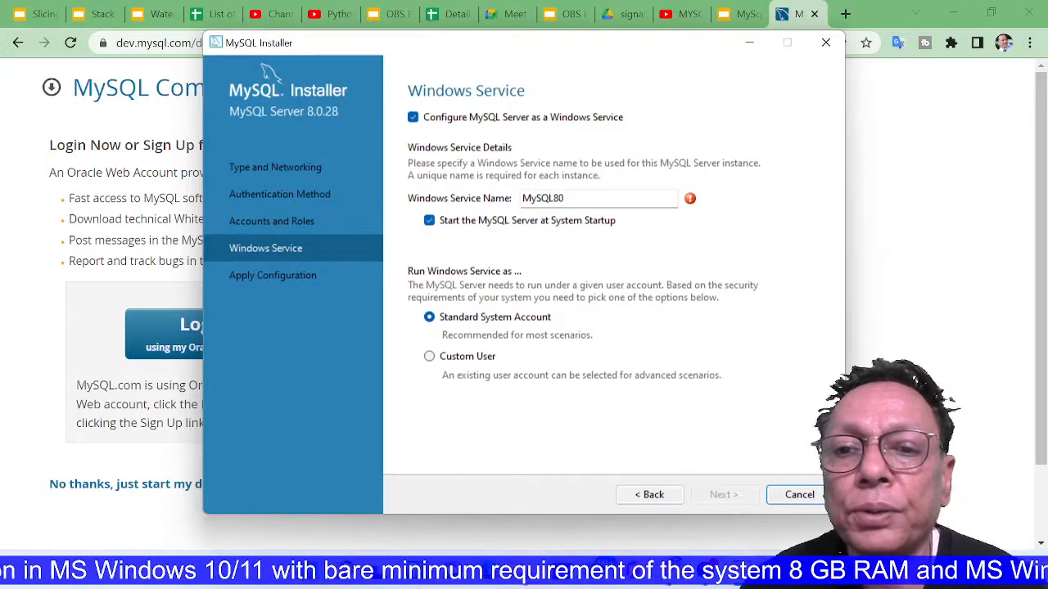
Name the Windows service MySQL8080 and continue to Apply Configuration
click(598, 197)
text(80)
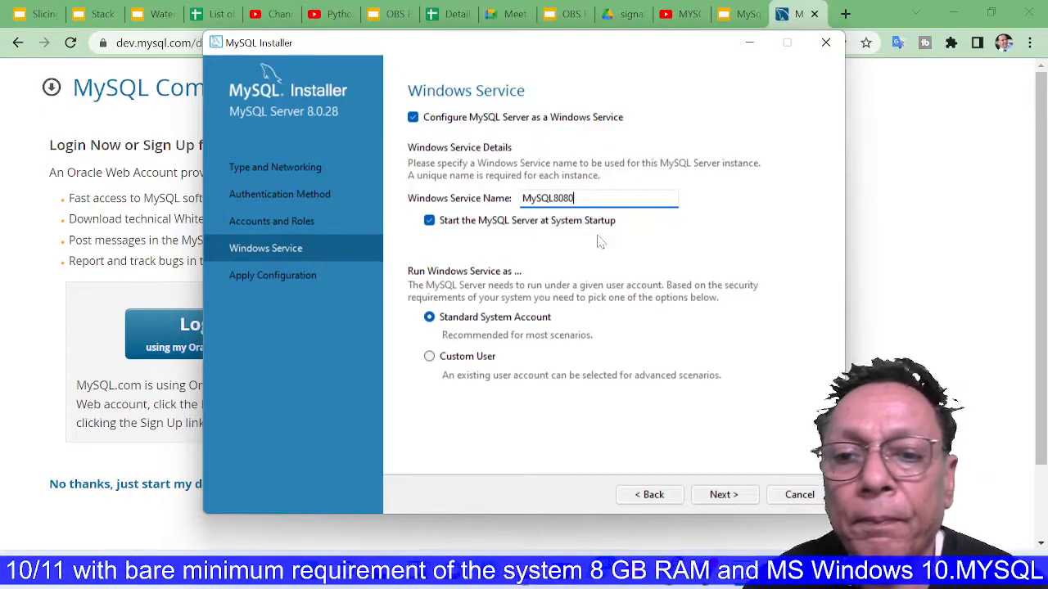
mouse_move(695, 475)
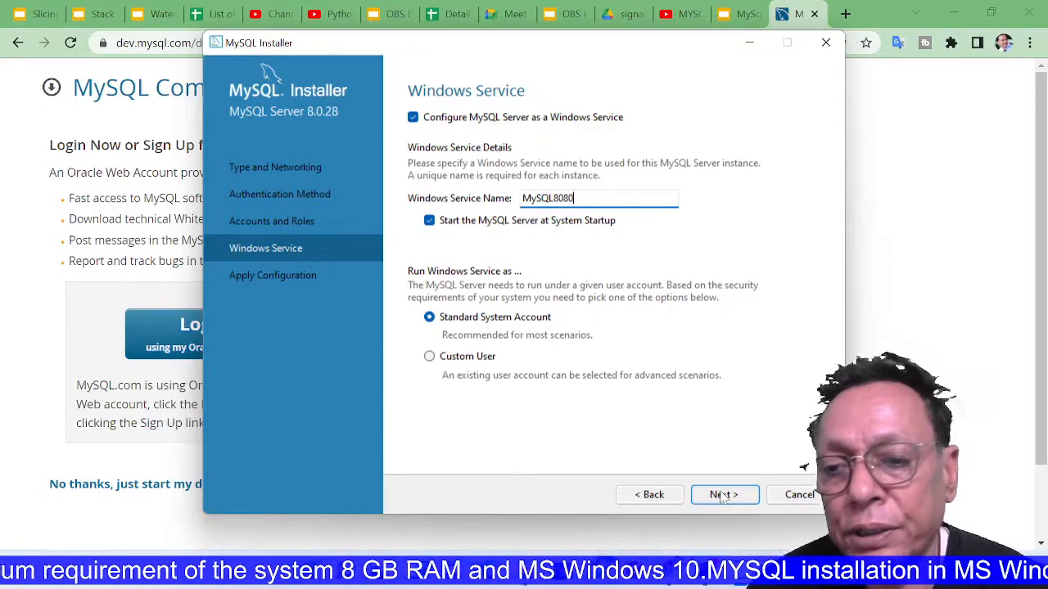
click(723, 494)
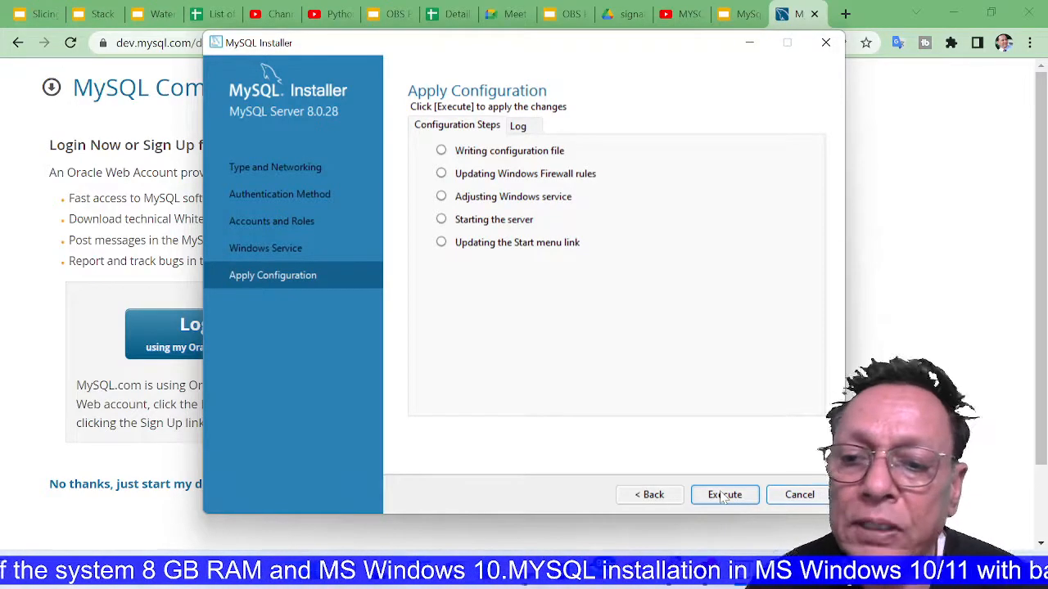
Execute all configuration steps for MySQL Server 8.0.28 until they report success
click(724, 494)
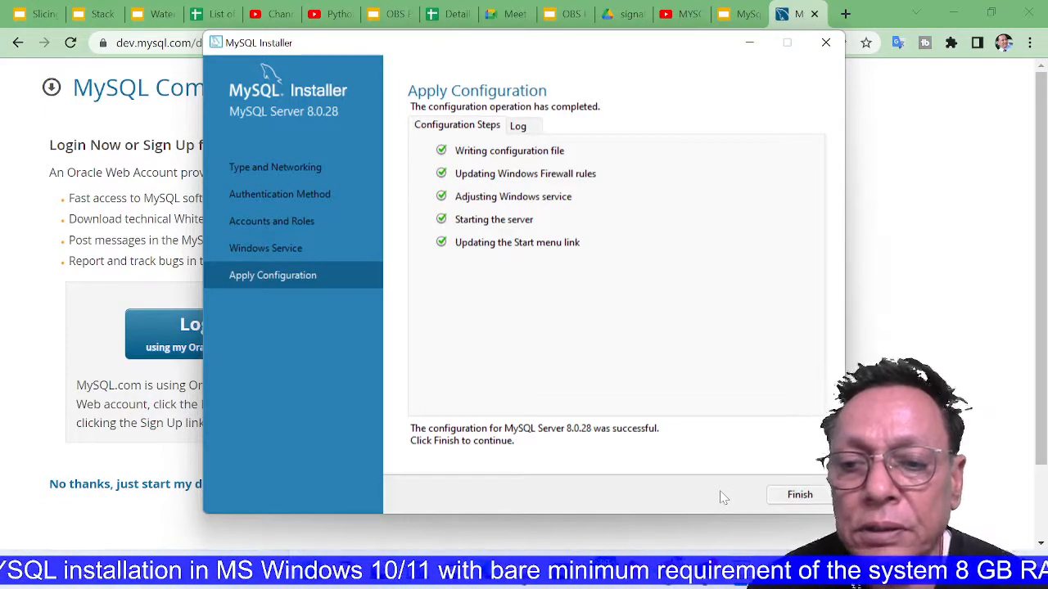
mouse_move(799, 494)
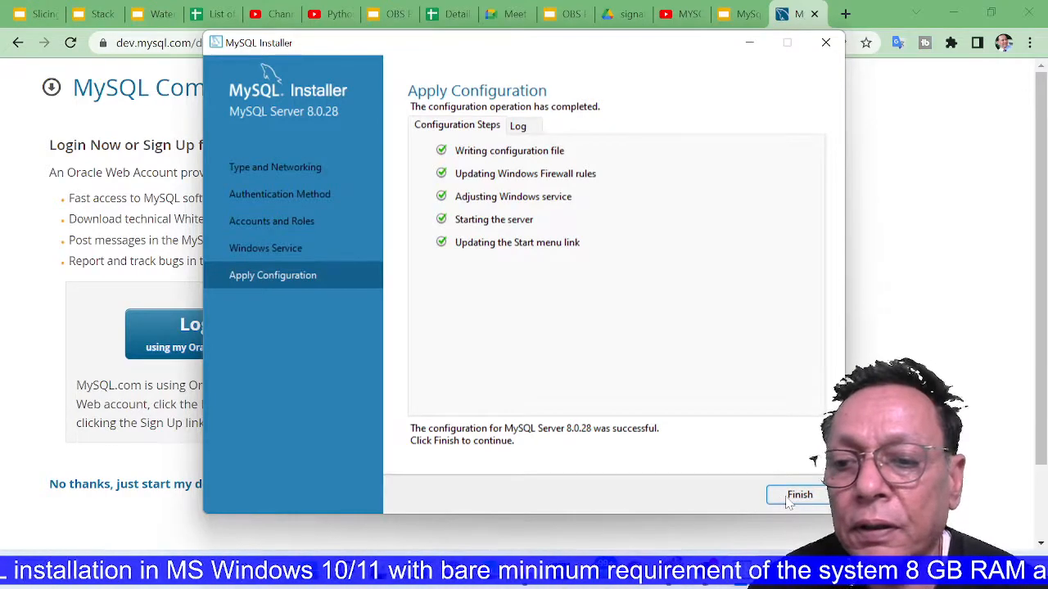
Finish the server configuration and close the completed installation wizard
click(799, 495)
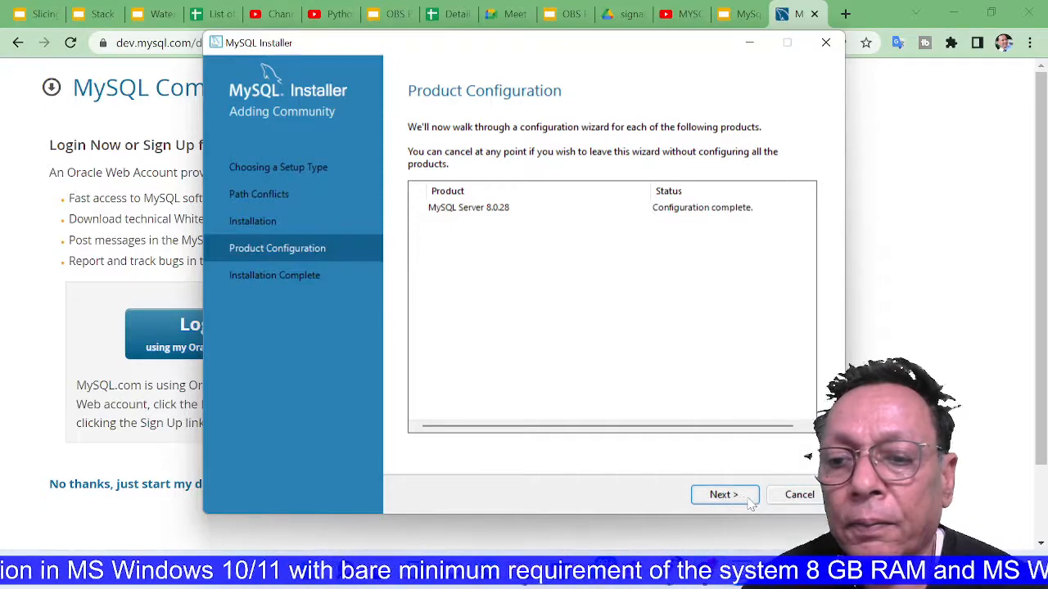
click(724, 494)
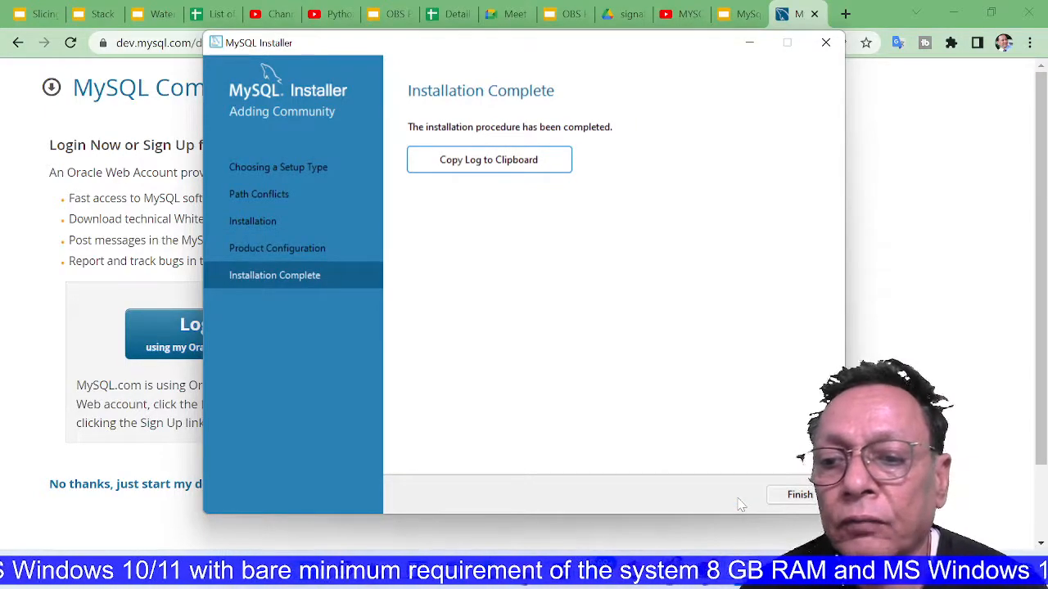
click(798, 495)
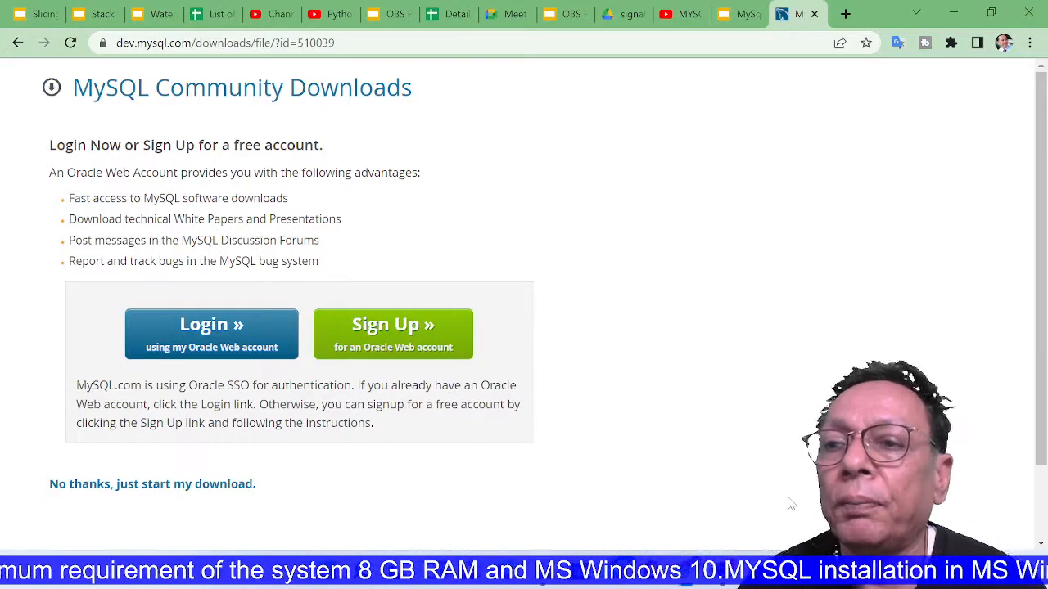
mouse_move(790, 452)
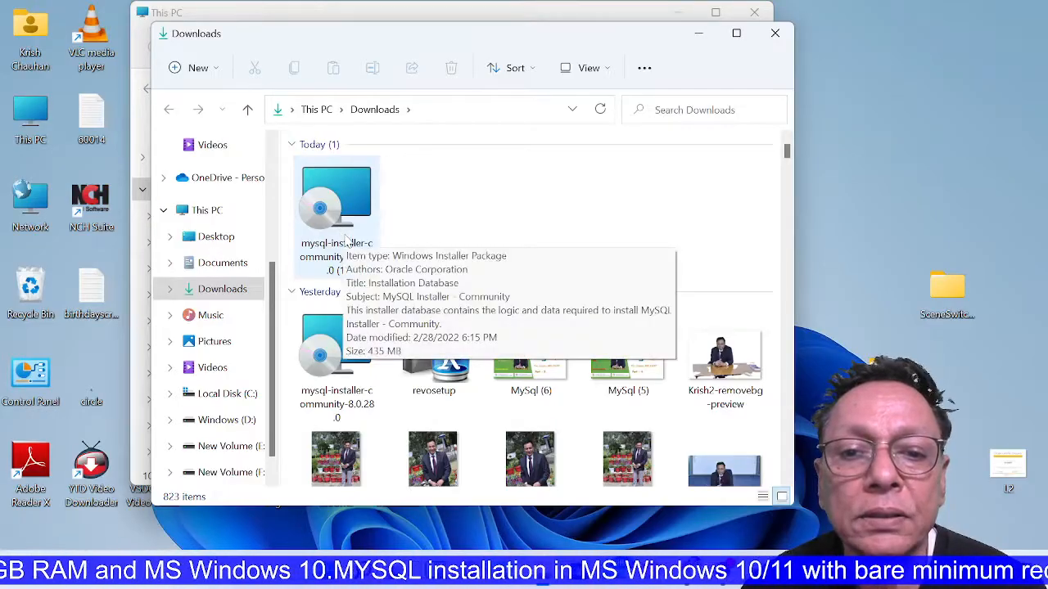
Launch the mysql-installer-community package from Downloads to reopen MySQL Installer
double_click(336, 197)
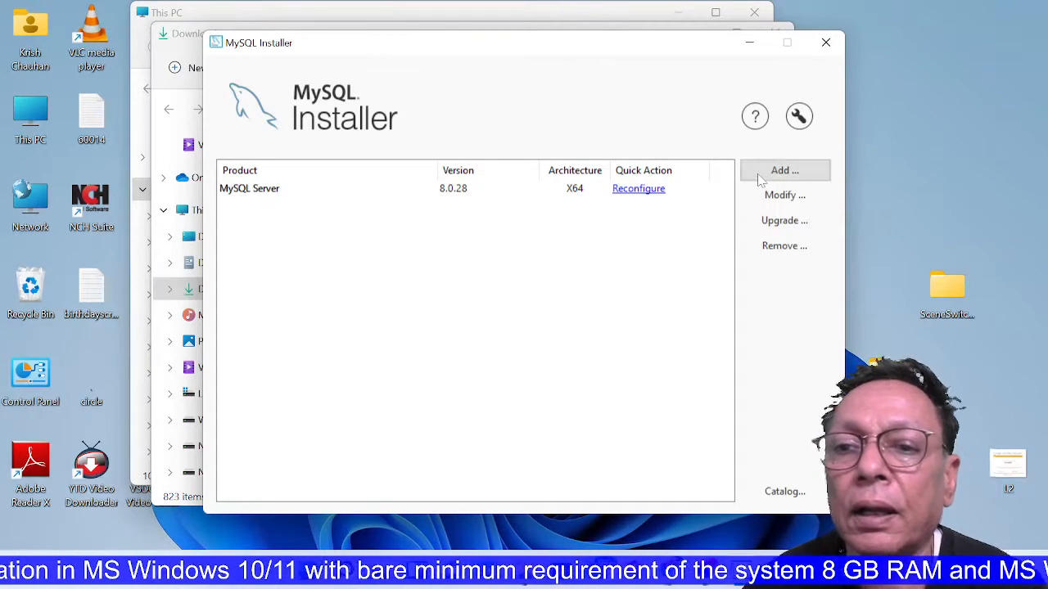
Add Connector/Python 8.0.28 X64 from MySQL Connectors to the products to be installed
click(783, 170)
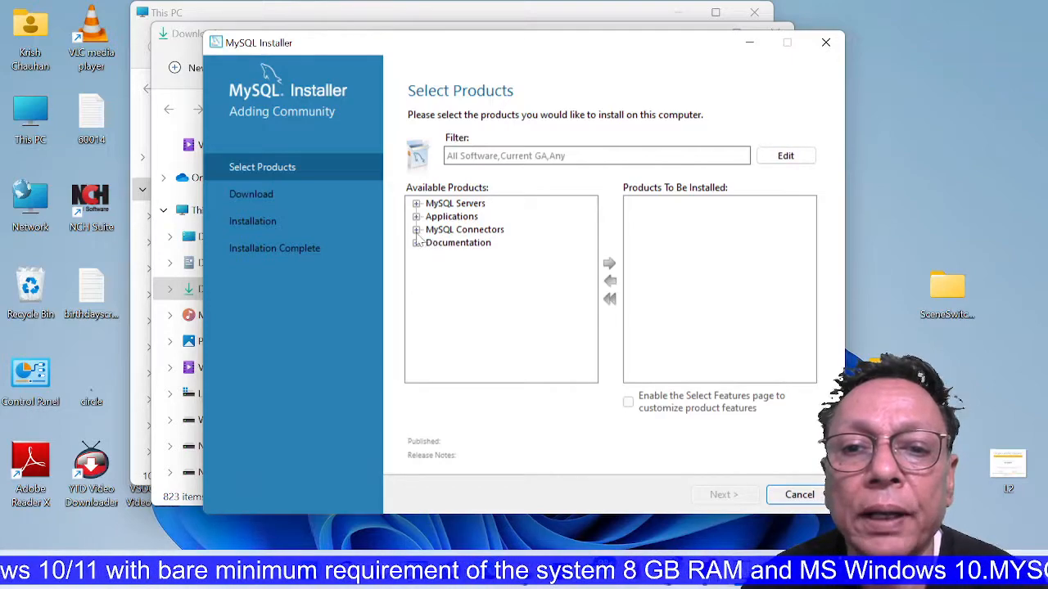
click(416, 230)
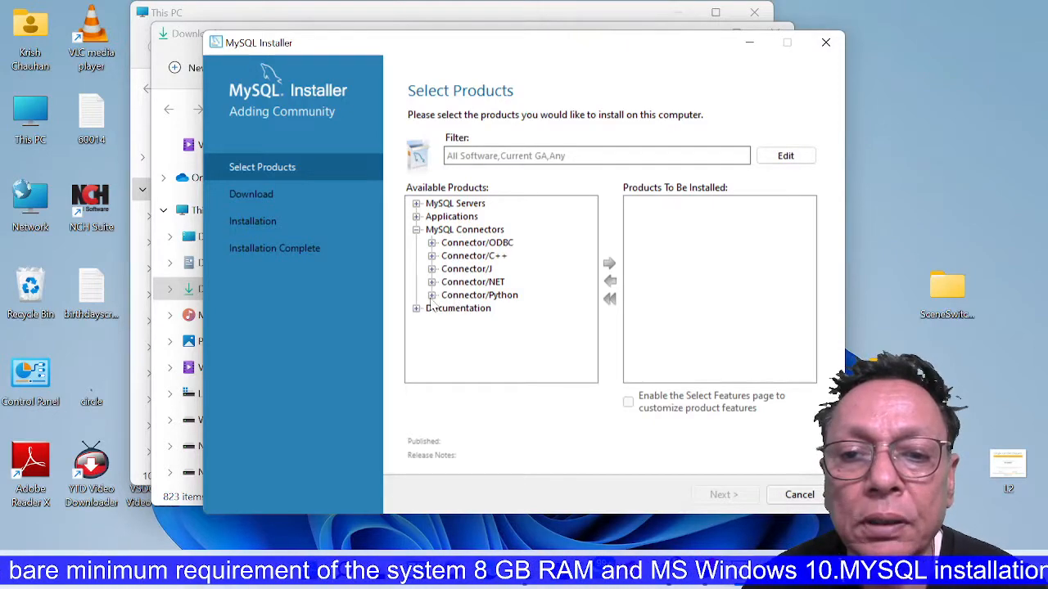
click(432, 294)
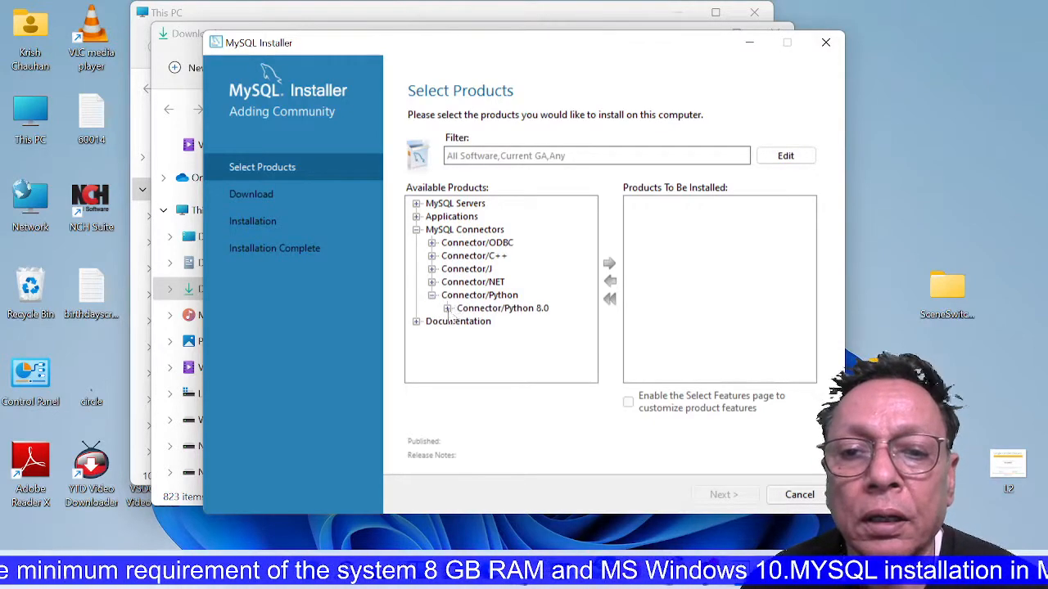
click(448, 307)
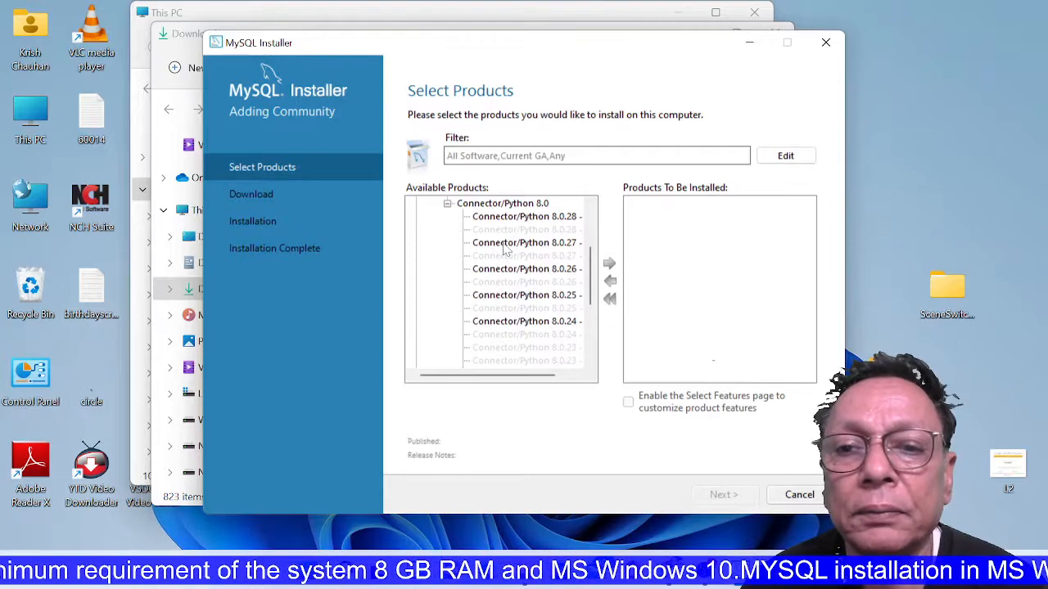
click(526, 217)
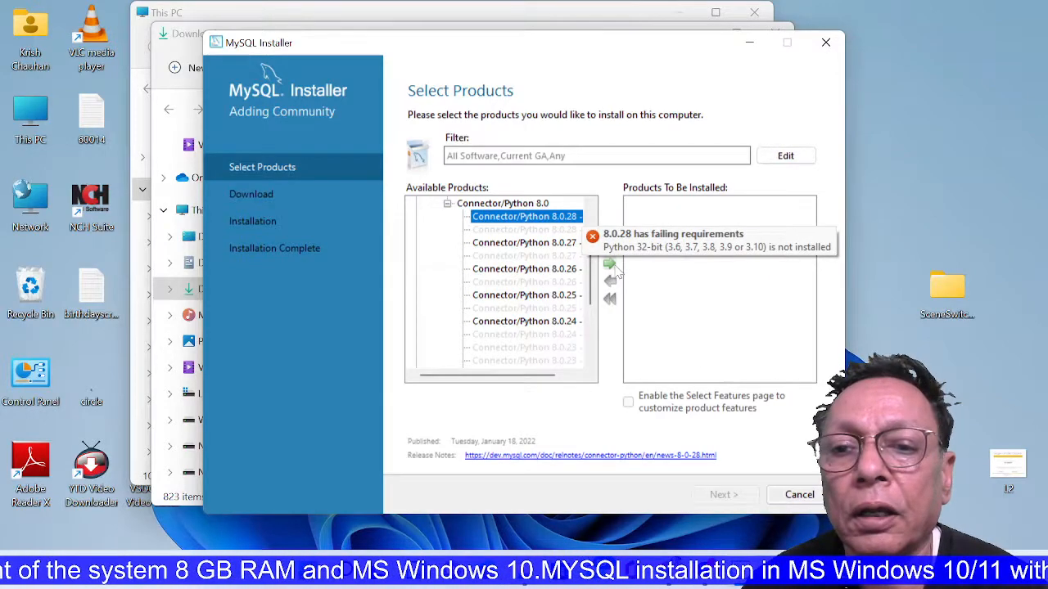
click(609, 262)
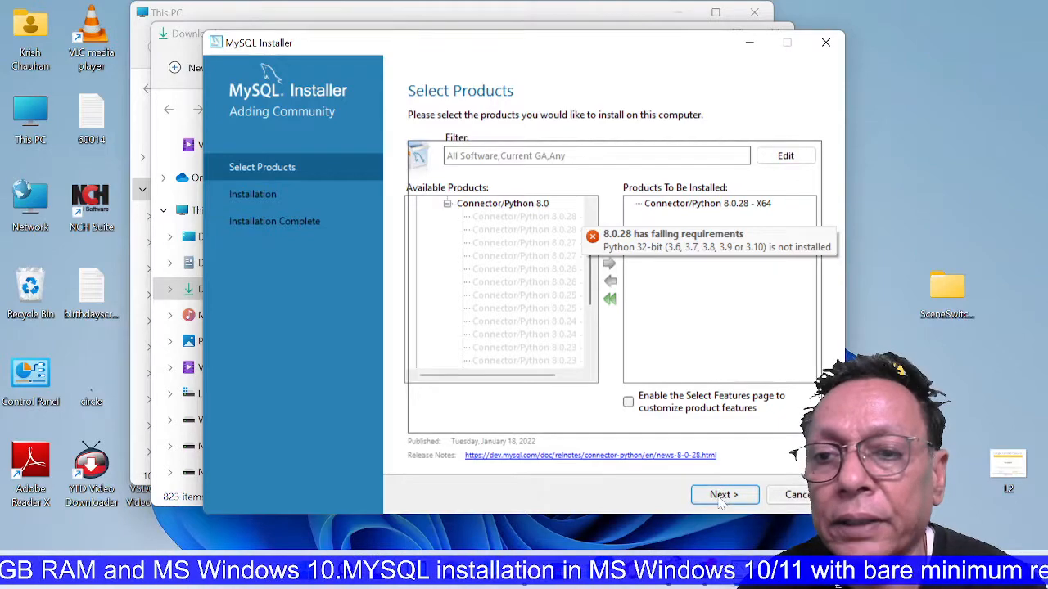
Install Connector/Python 8.0.28 and return to the dashboard listing it beside MySQL Server 8.0.28
click(724, 494)
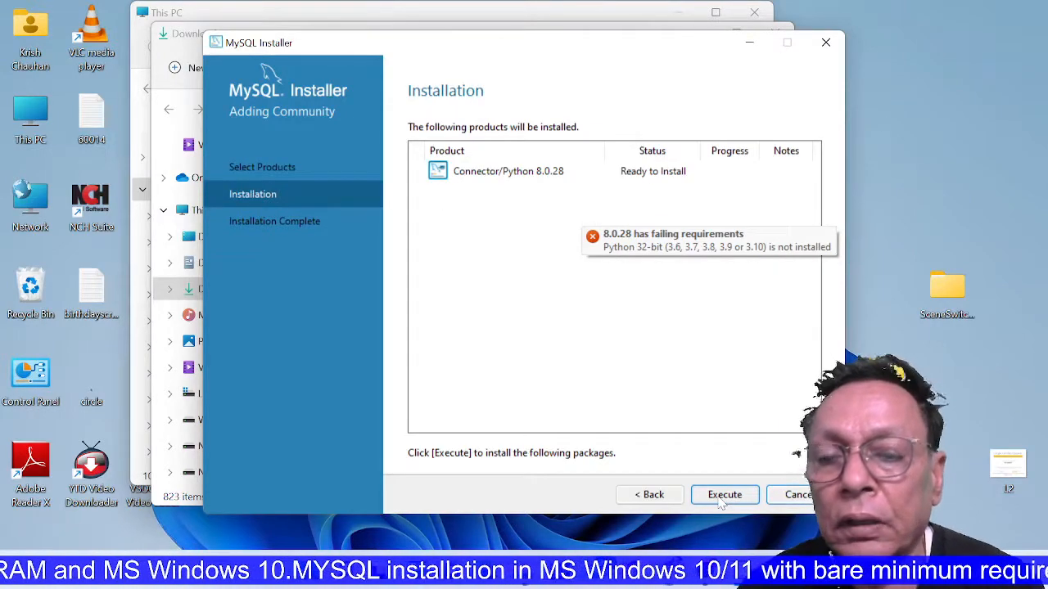
click(724, 495)
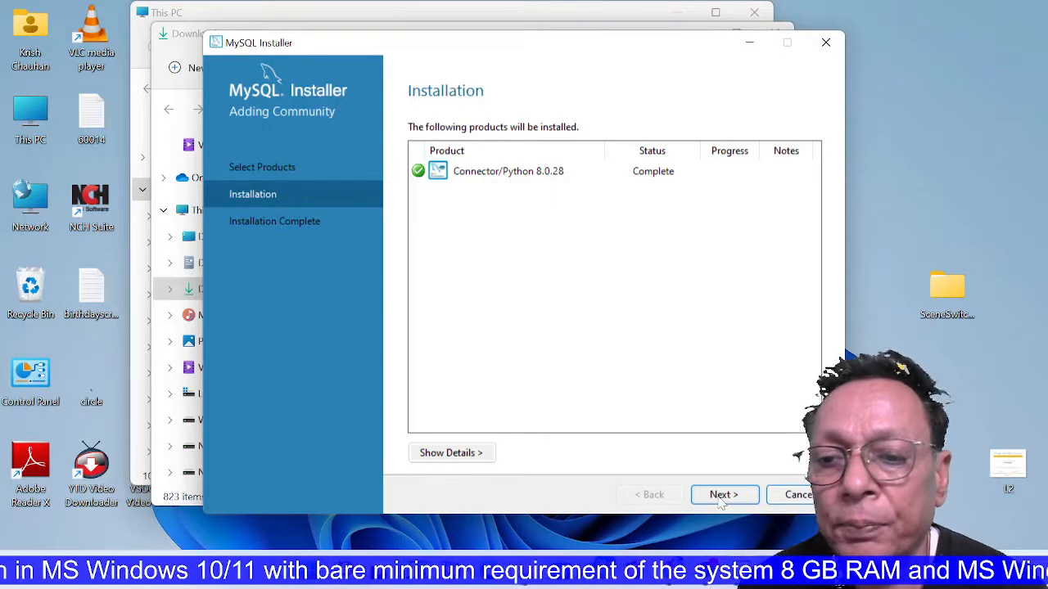
click(723, 494)
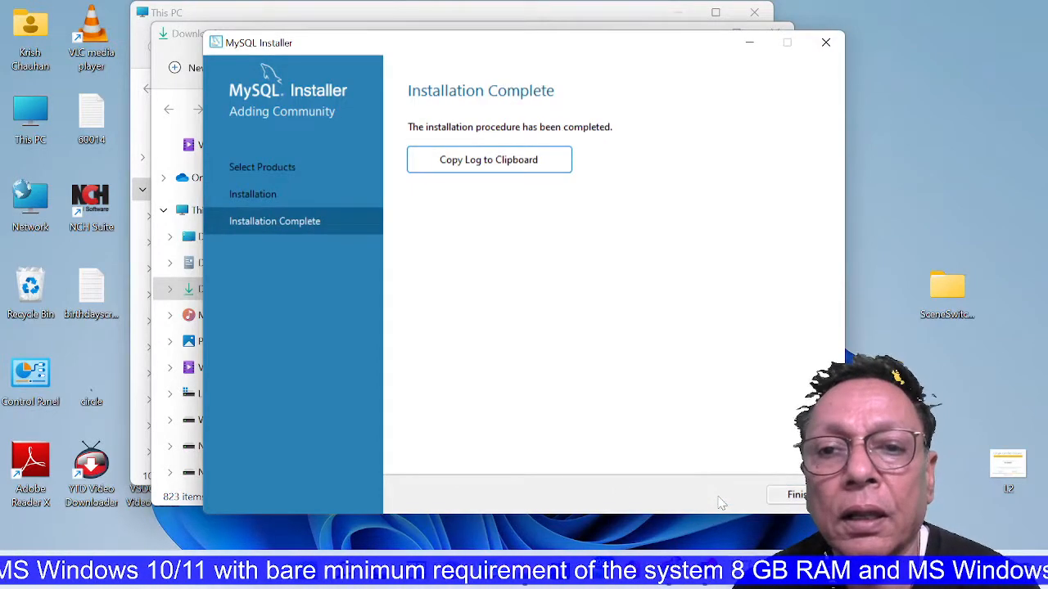
mouse_move(789, 494)
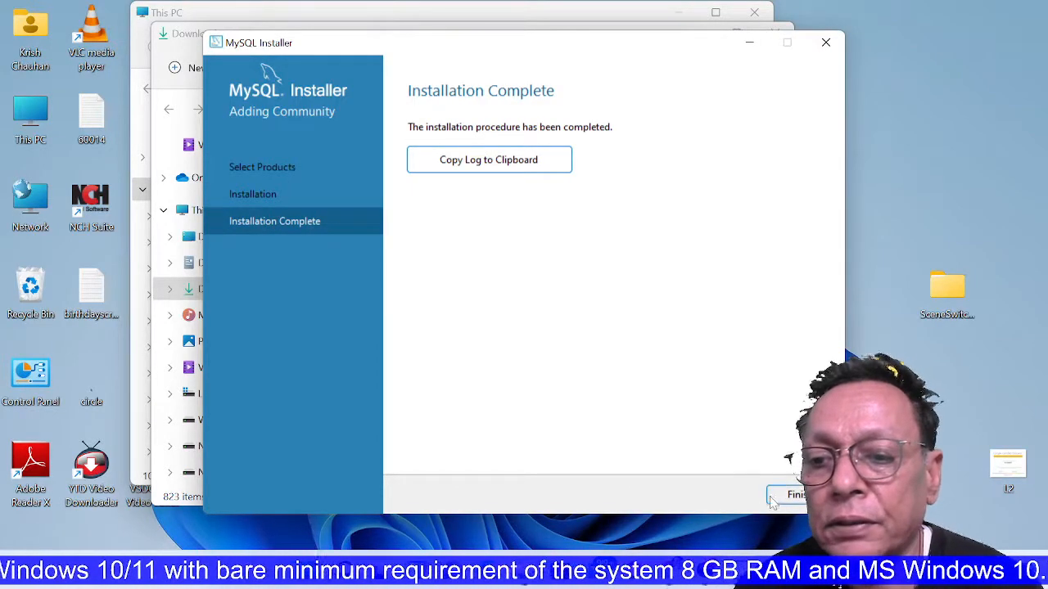
click(790, 494)
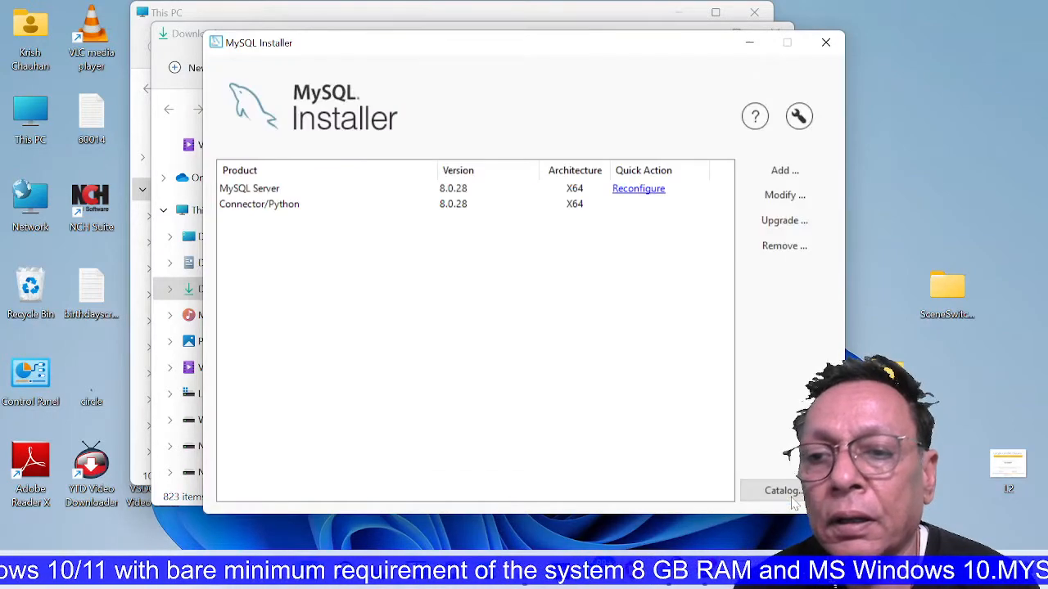